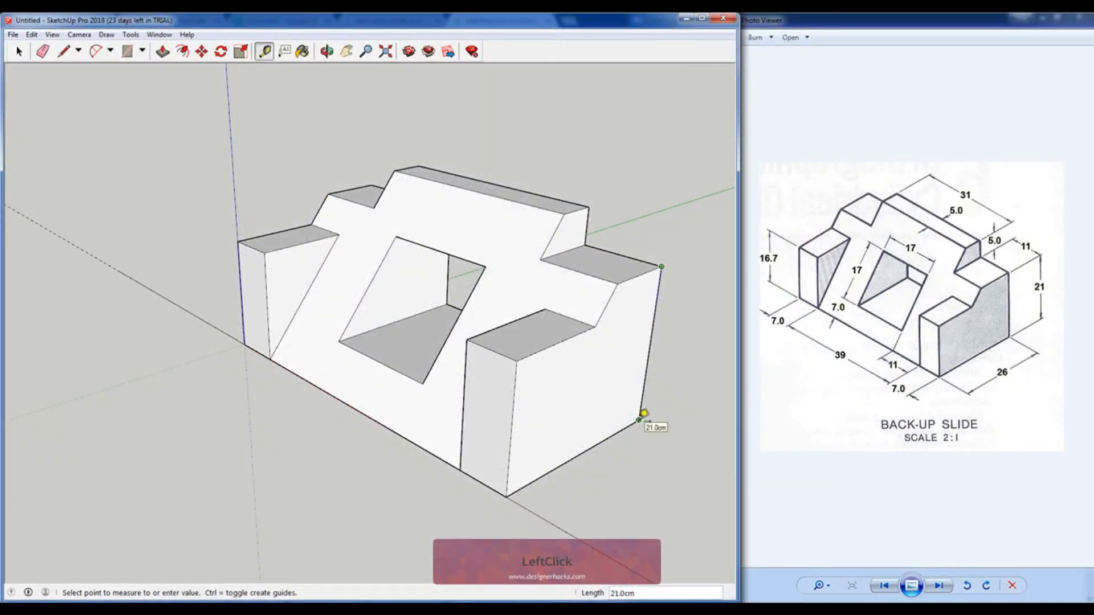
Cancel the active tool, leaving the scene with only the axes
{"action": "key", "text": "Escape"}
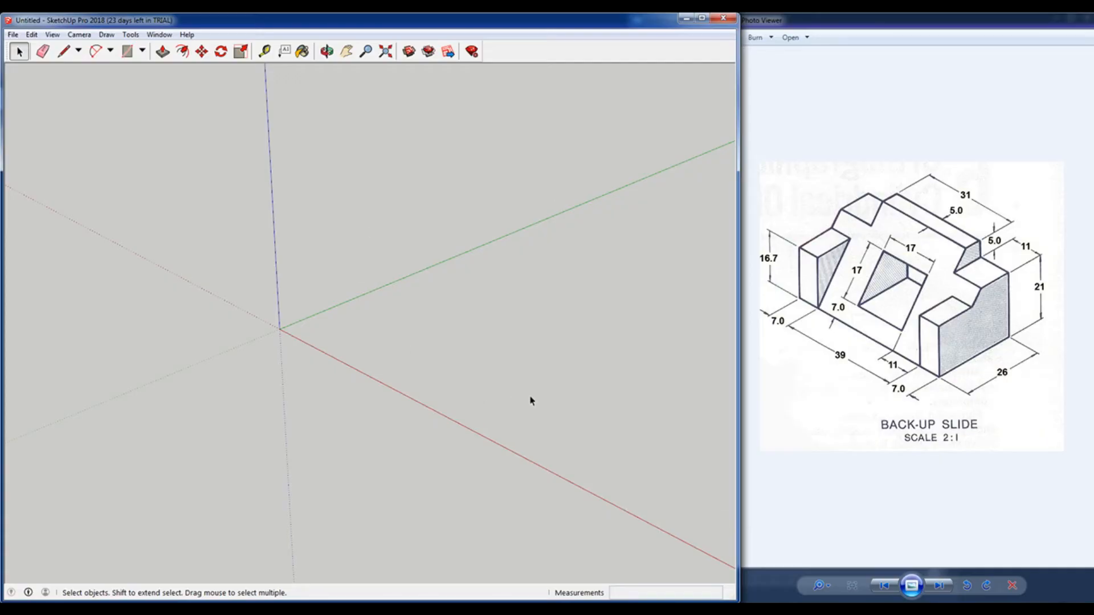
{"action": "mouse_move", "coordinate": [588, 439]}
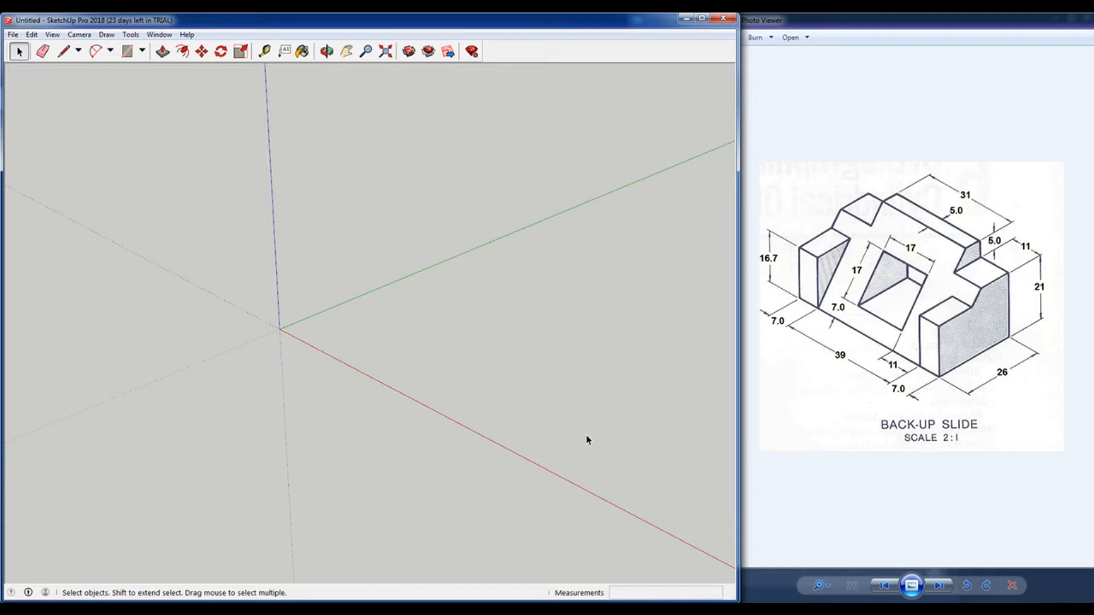
{"action": "mouse_move", "coordinate": [1007, 385]}
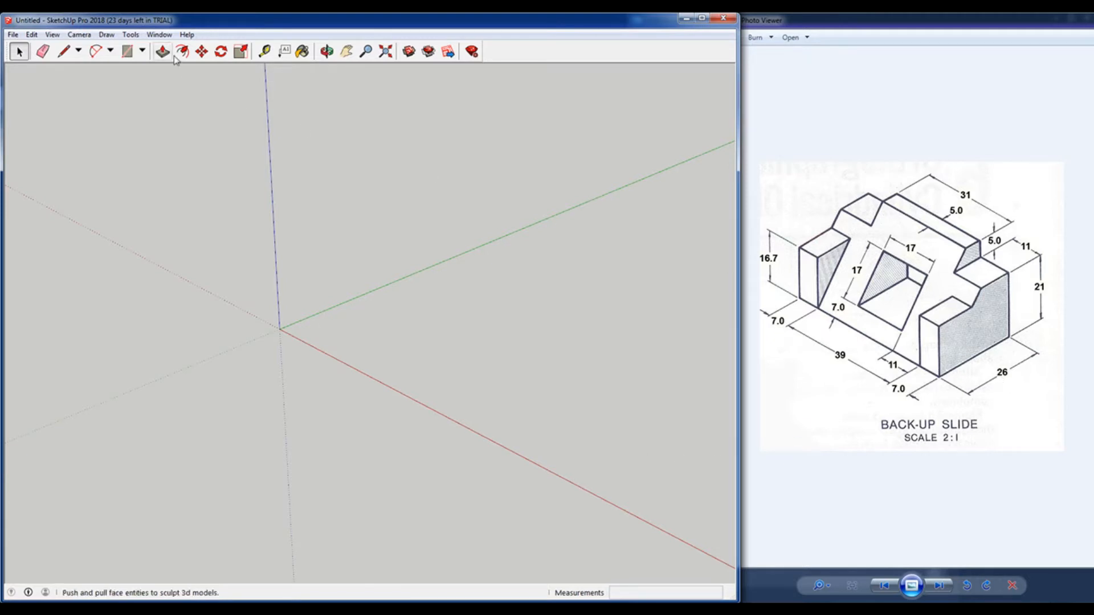
Set the model's length units to Decimal format in centimetres via Model Info
{"action": "left_click", "coordinate": [159, 34]}
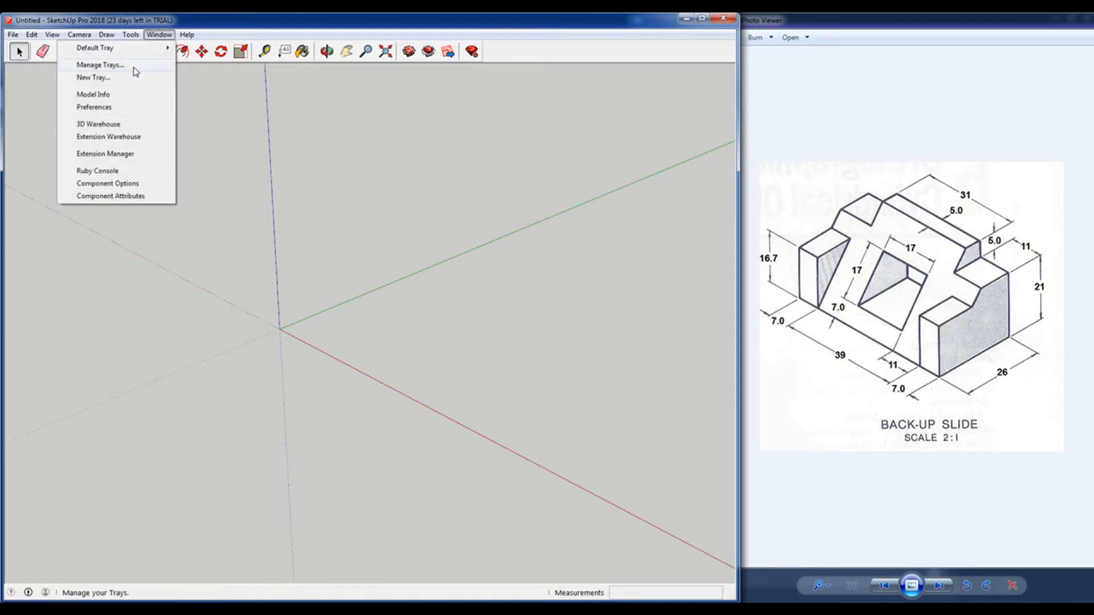
{"action": "left_click", "coordinate": [92, 94]}
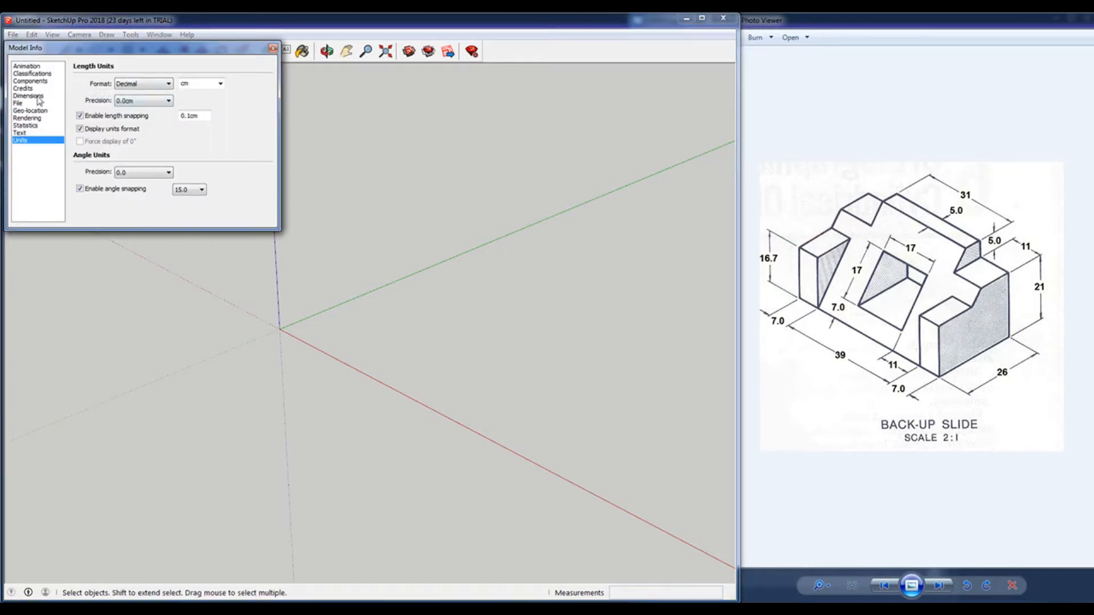
{"action": "left_click", "coordinate": [168, 83]}
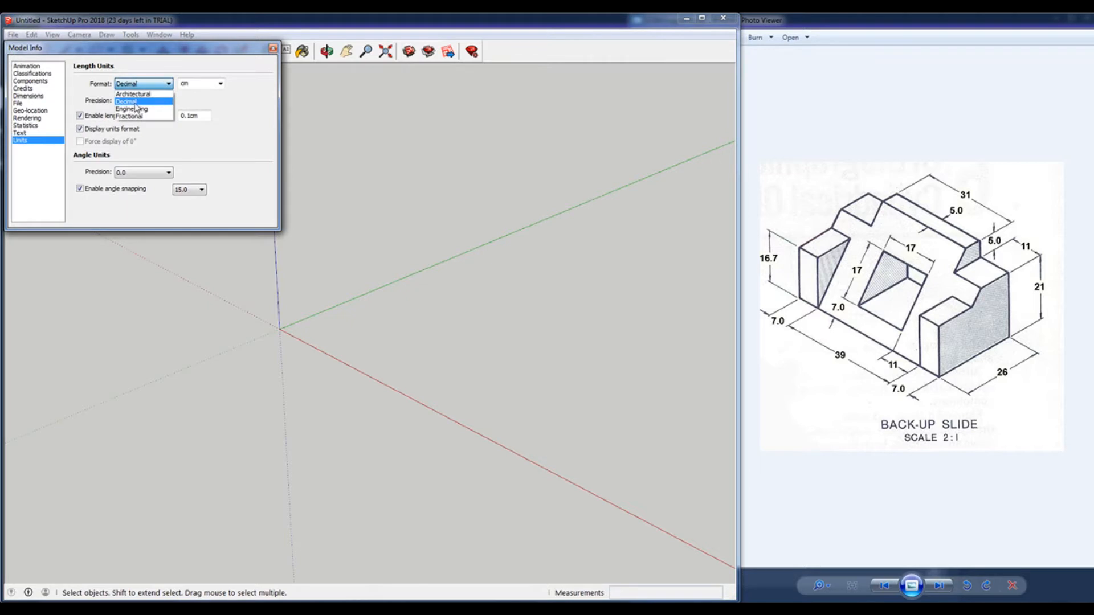
{"action": "mouse_move", "coordinate": [142, 105]}
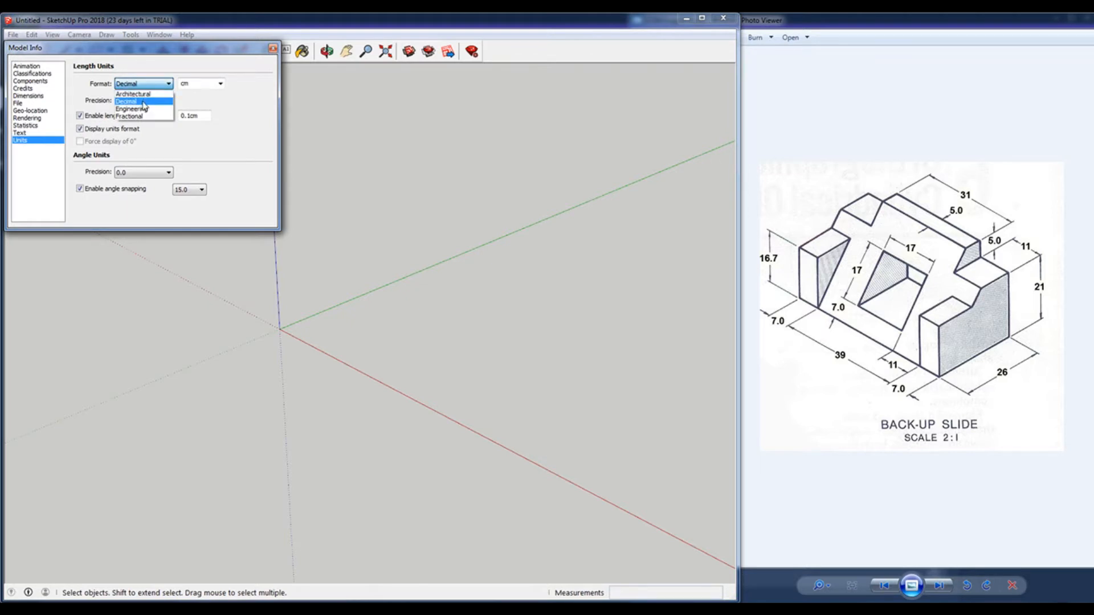
{"action": "left_click", "coordinate": [219, 84]}
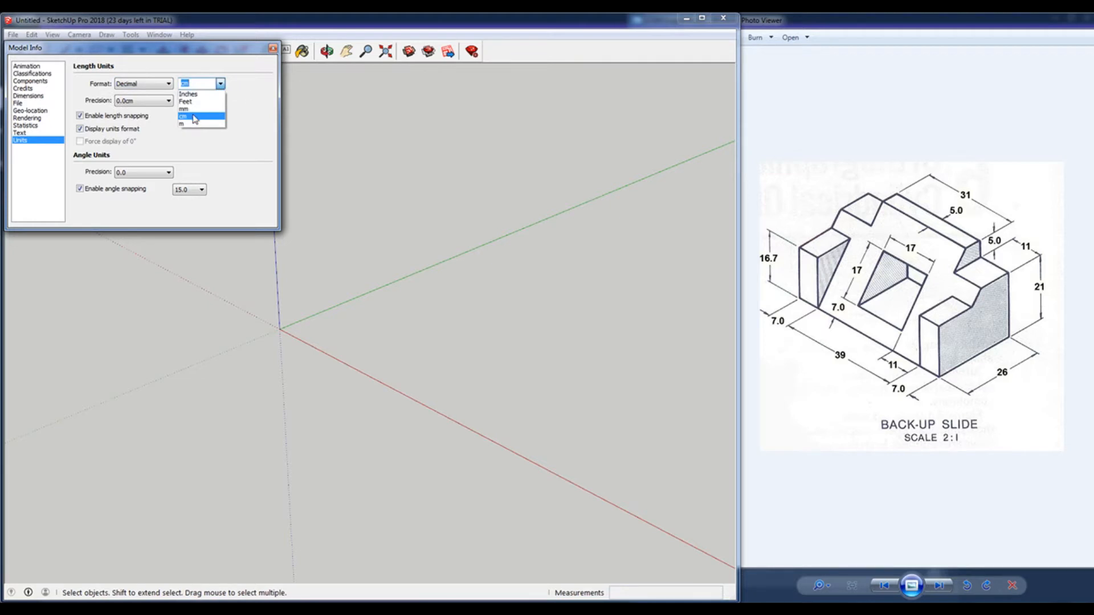
{"action": "left_click", "coordinate": [183, 116]}
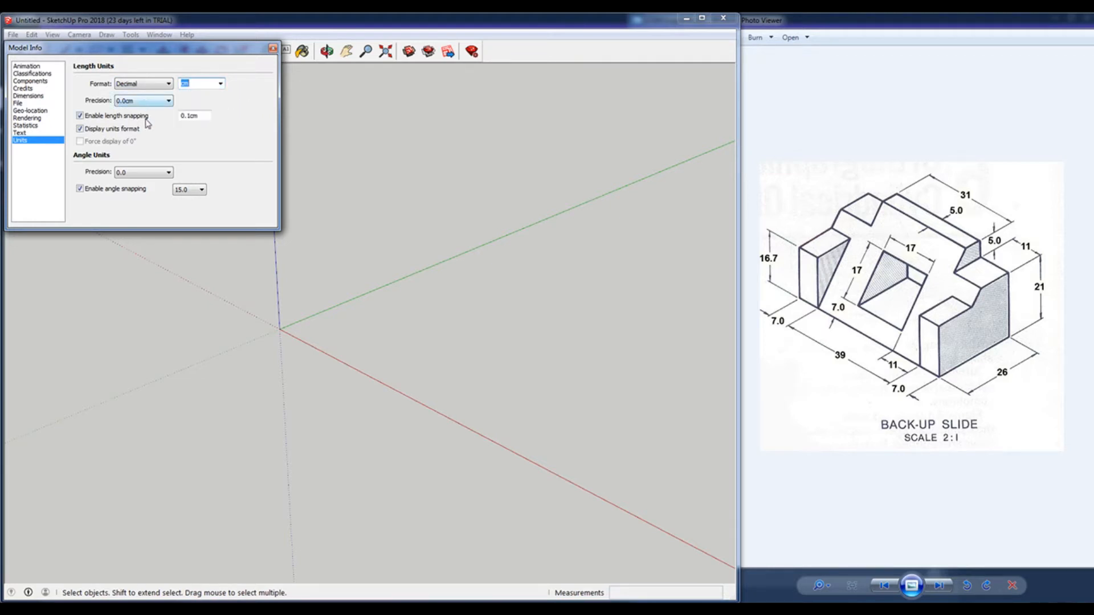
{"action": "left_click", "coordinate": [272, 47]}
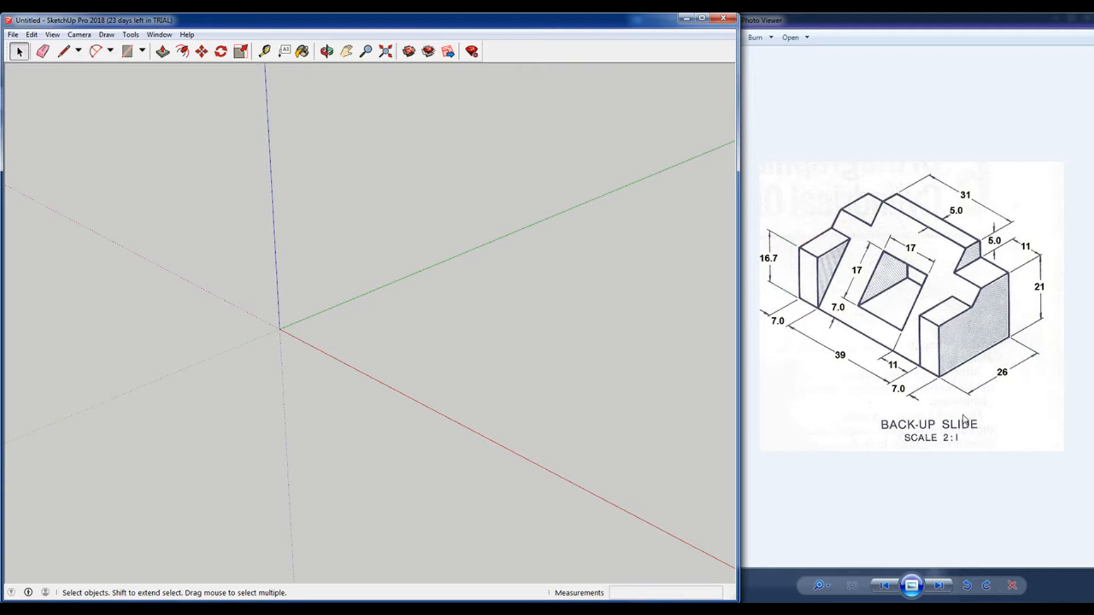
{"action": "mouse_move", "coordinate": [976, 393]}
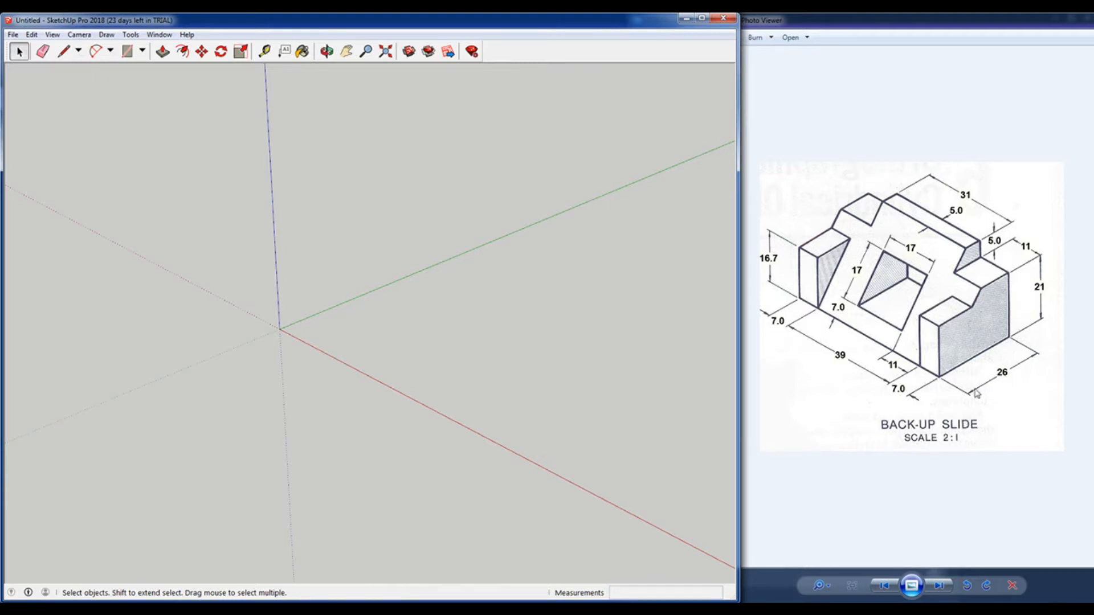
{"action": "mouse_move", "coordinate": [782, 364]}
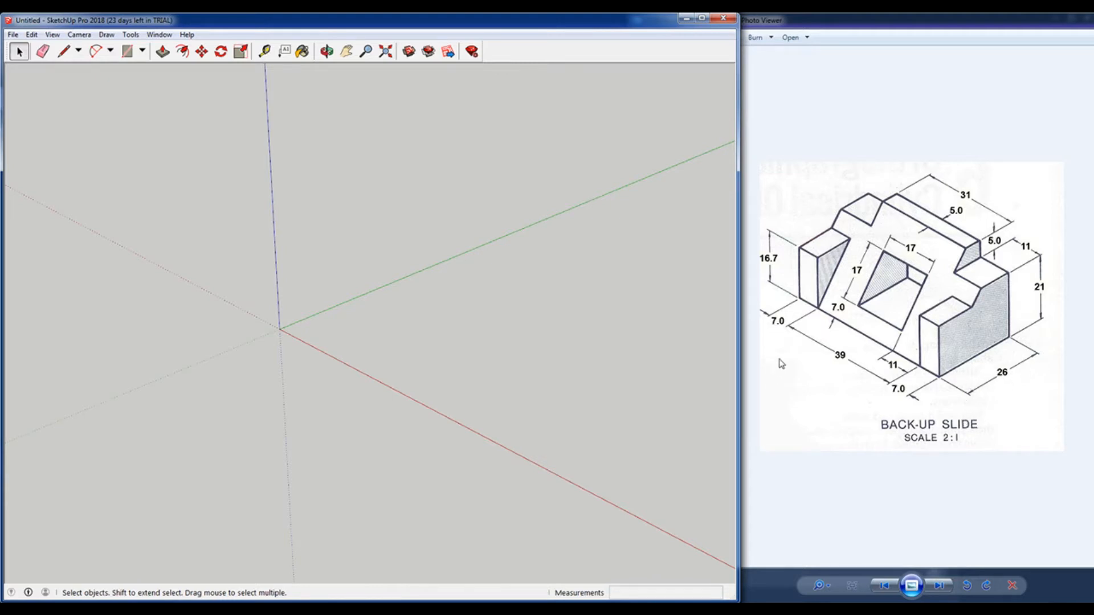
{"action": "mouse_move", "coordinate": [831, 361]}
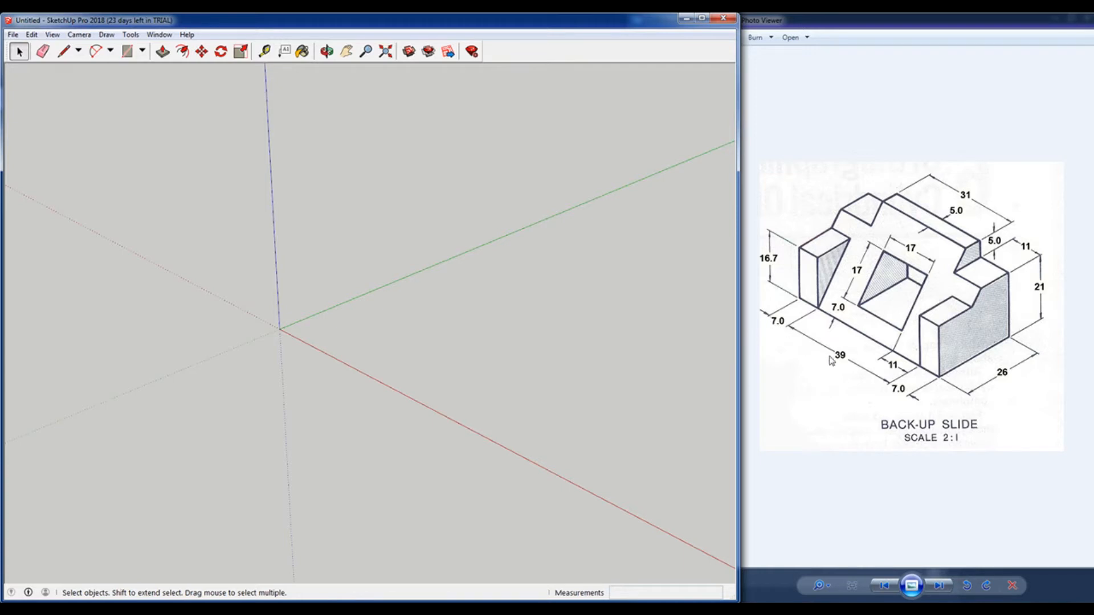
{"action": "mouse_move", "coordinate": [908, 418]}
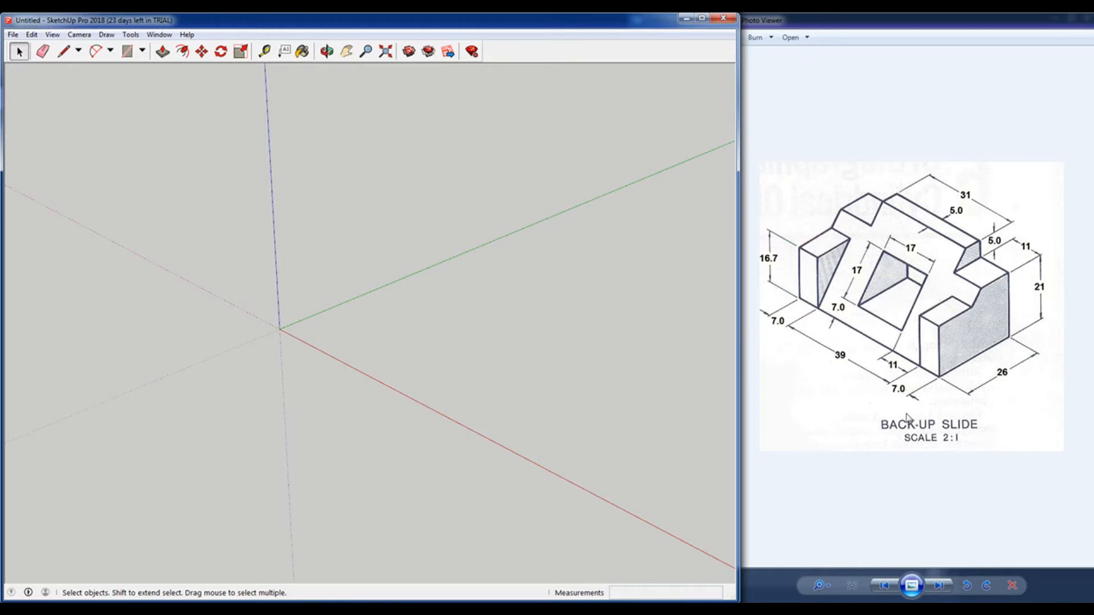
{"action": "mouse_move", "coordinate": [1037, 295]}
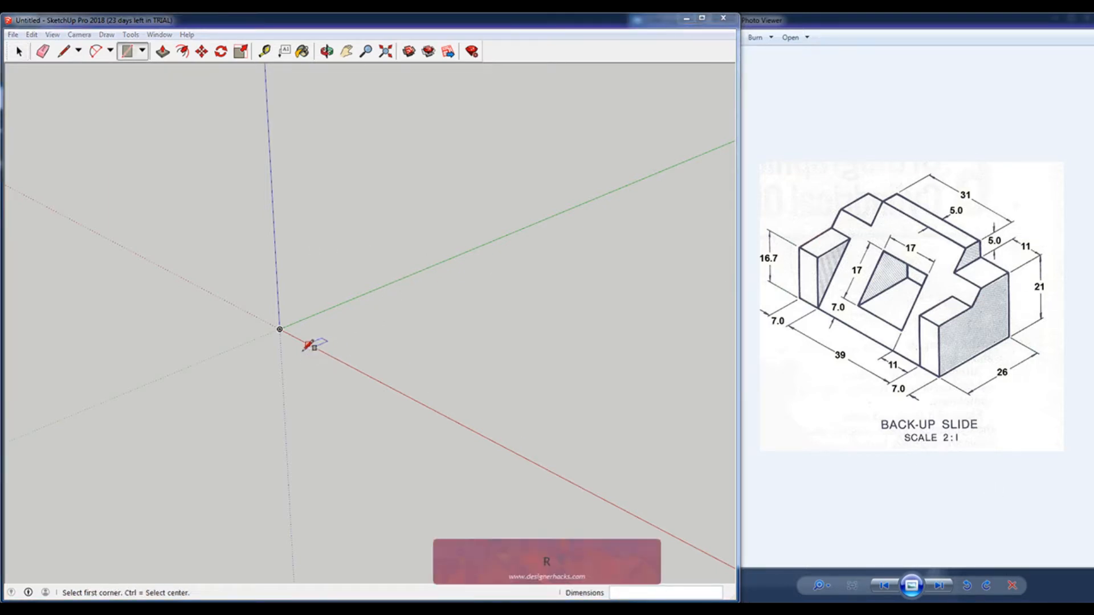
Draw the base rectangle from the origin and pull it up into a solid block
{"action": "left_click", "coordinate": [279, 329]}
{"action": "type", "text": "53,"}
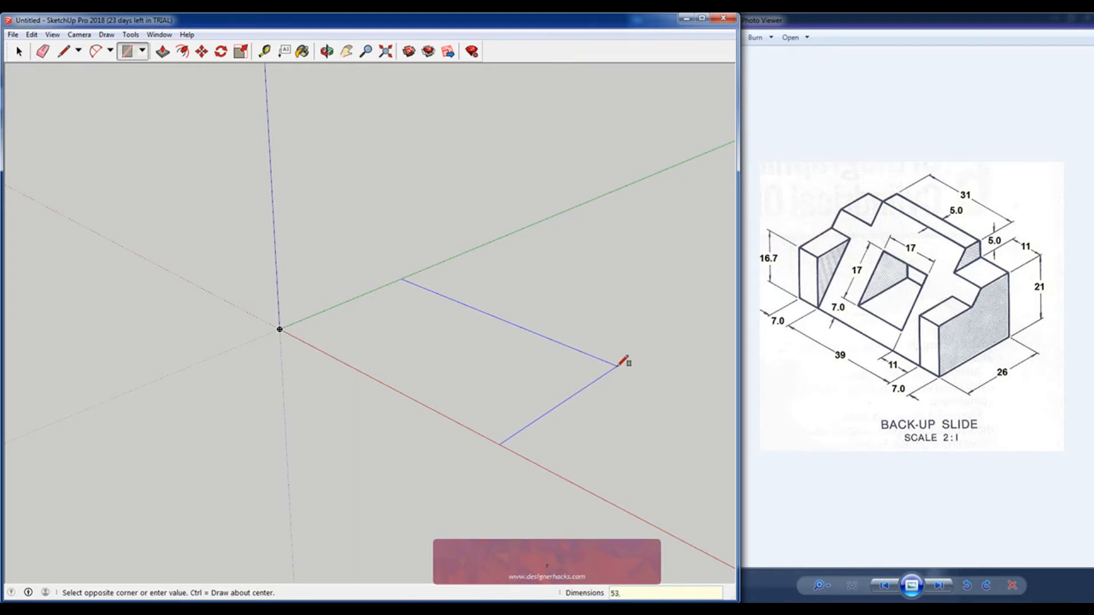
{"action": "type", "text": ".2"}
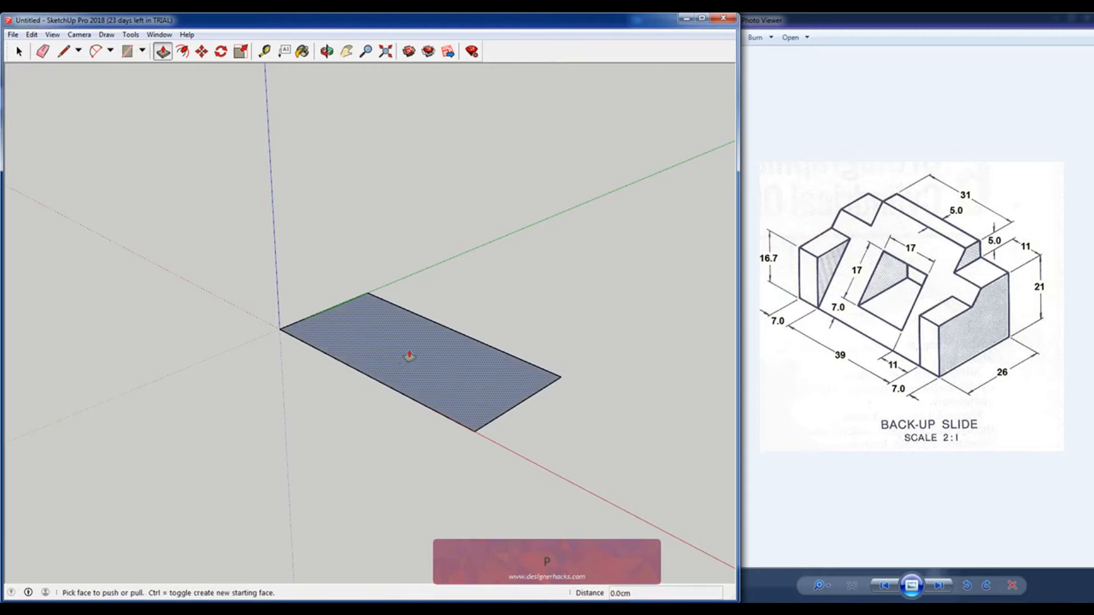
{"action": "left_click", "coordinate": [408, 355]}
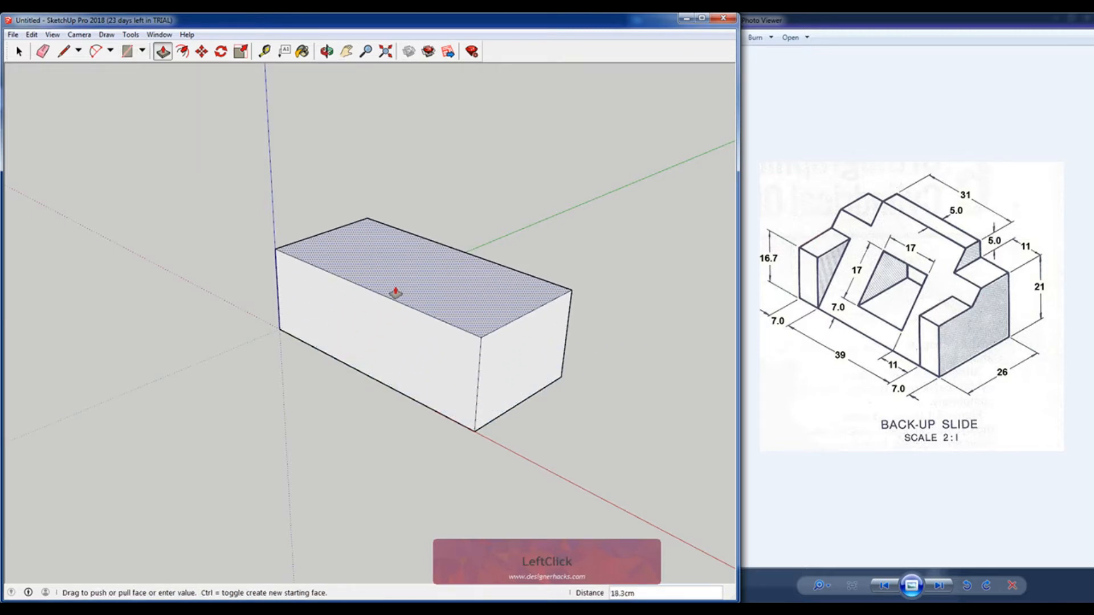
{"action": "key", "text": "space"}
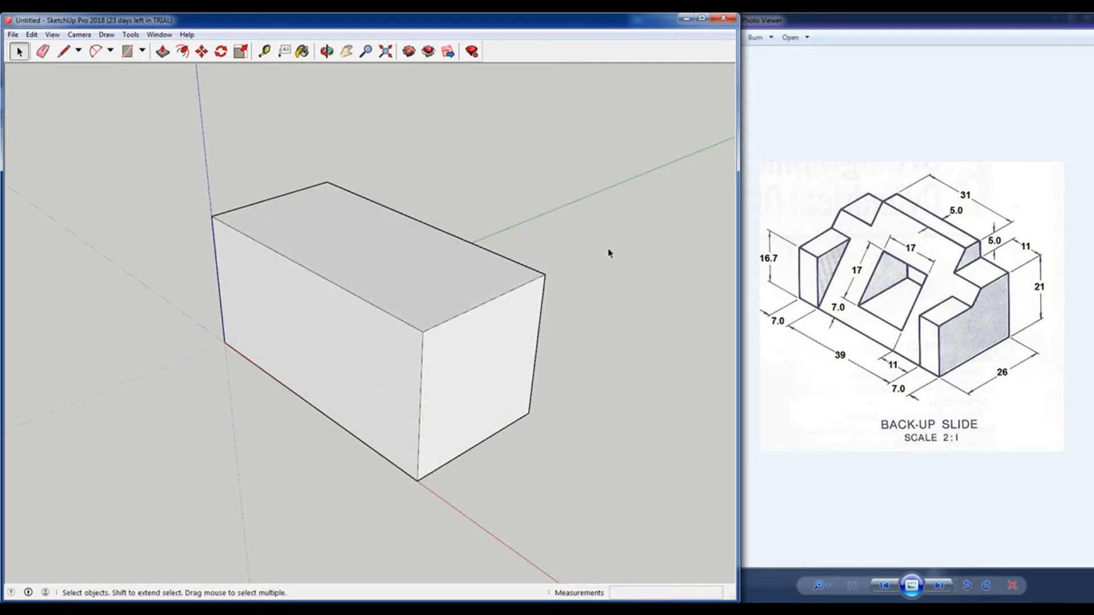
{"action": "mouse_move", "coordinate": [791, 194]}
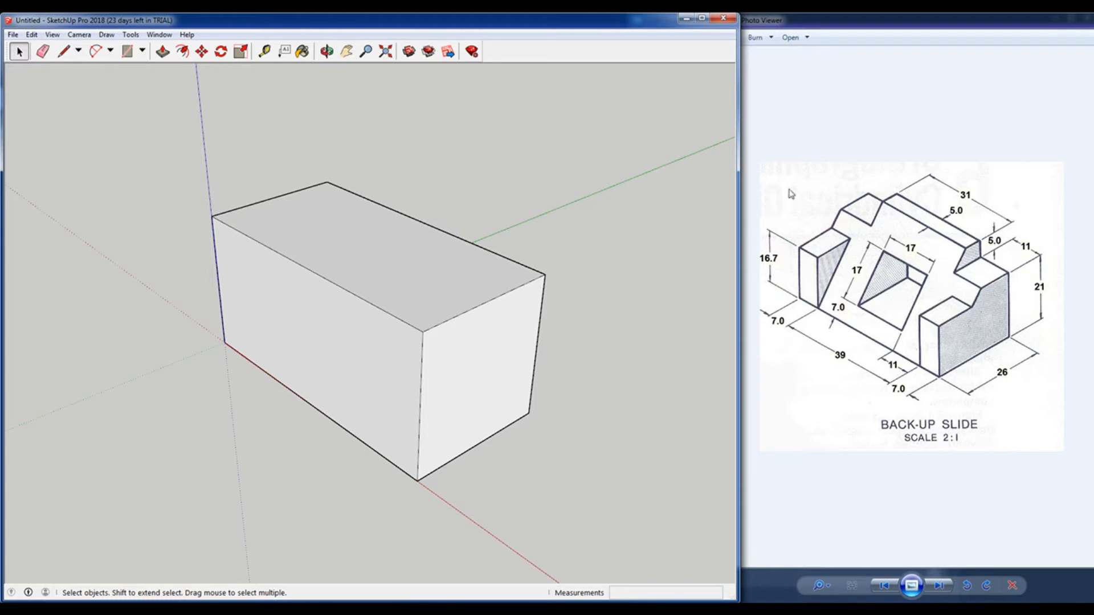
{"action": "mouse_move", "coordinate": [893, 357]}
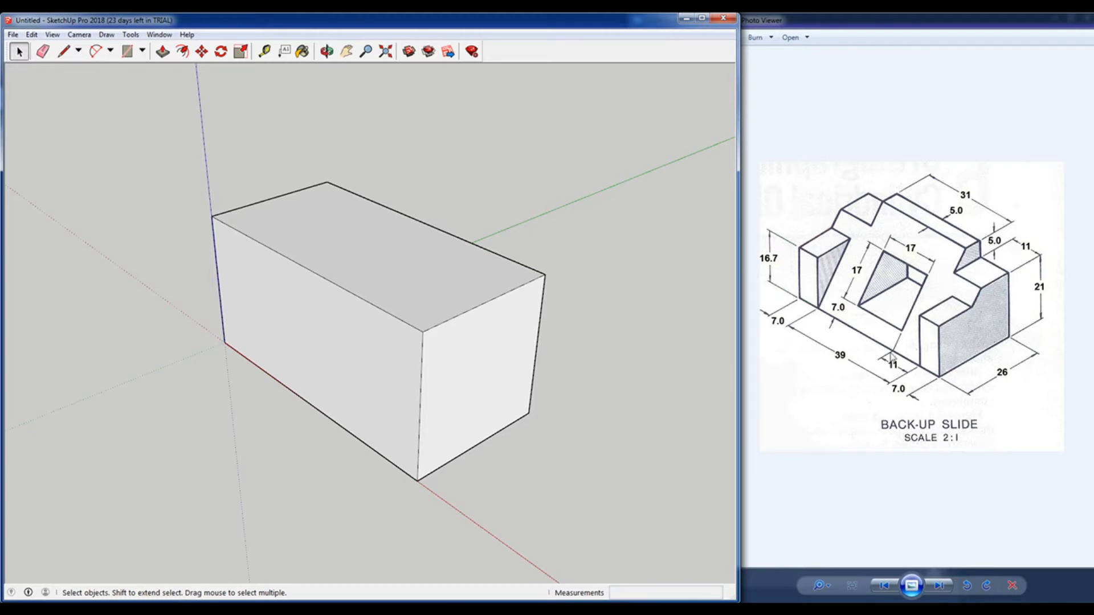
{"action": "mouse_move", "coordinate": [621, 407]}
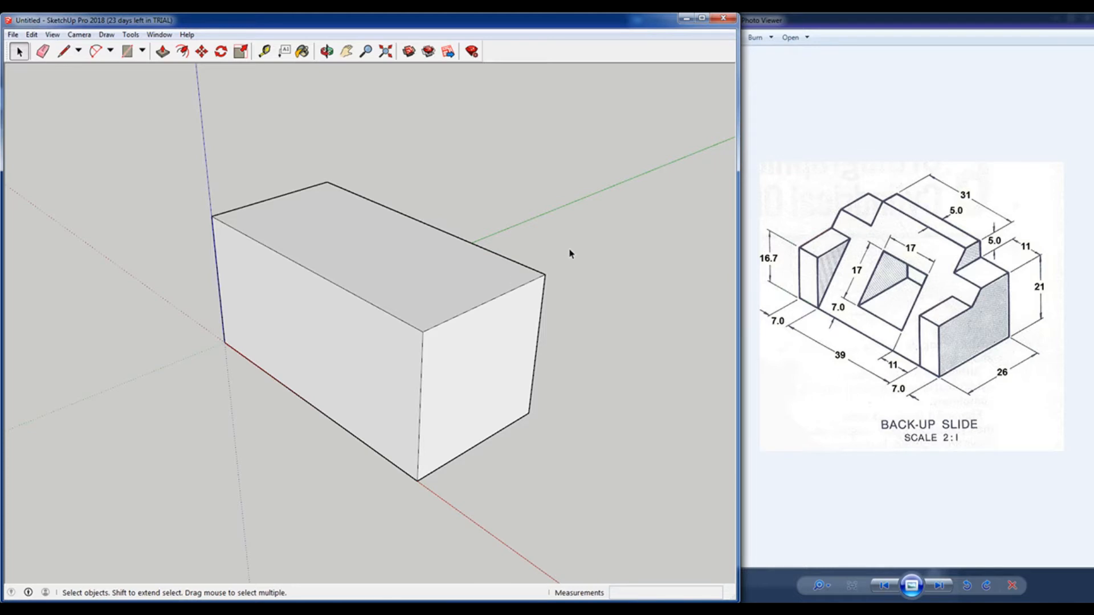
{"action": "mouse_move", "coordinate": [922, 238]}
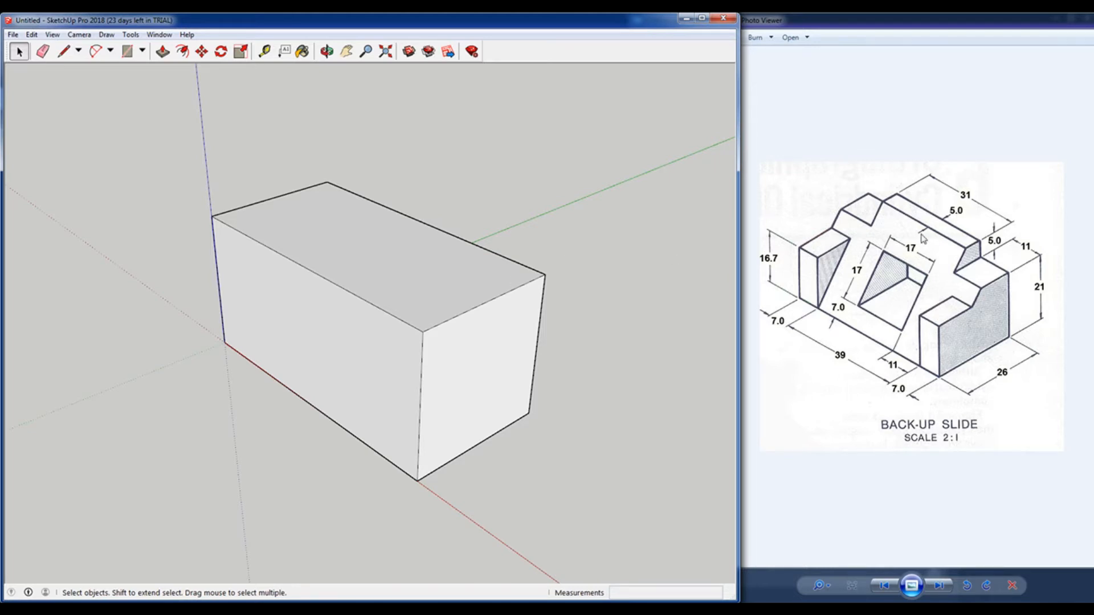
{"action": "mouse_move", "coordinate": [920, 242]}
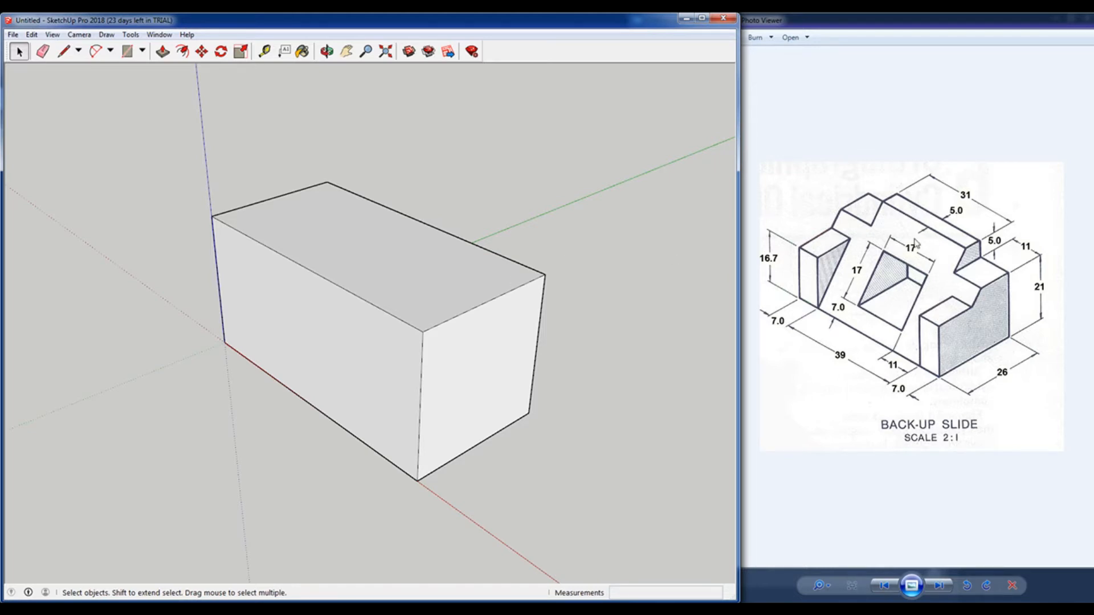
Copy the back top edge 5 across and draw the sloping line on the end face
{"action": "left_click", "coordinate": [520, 269]}
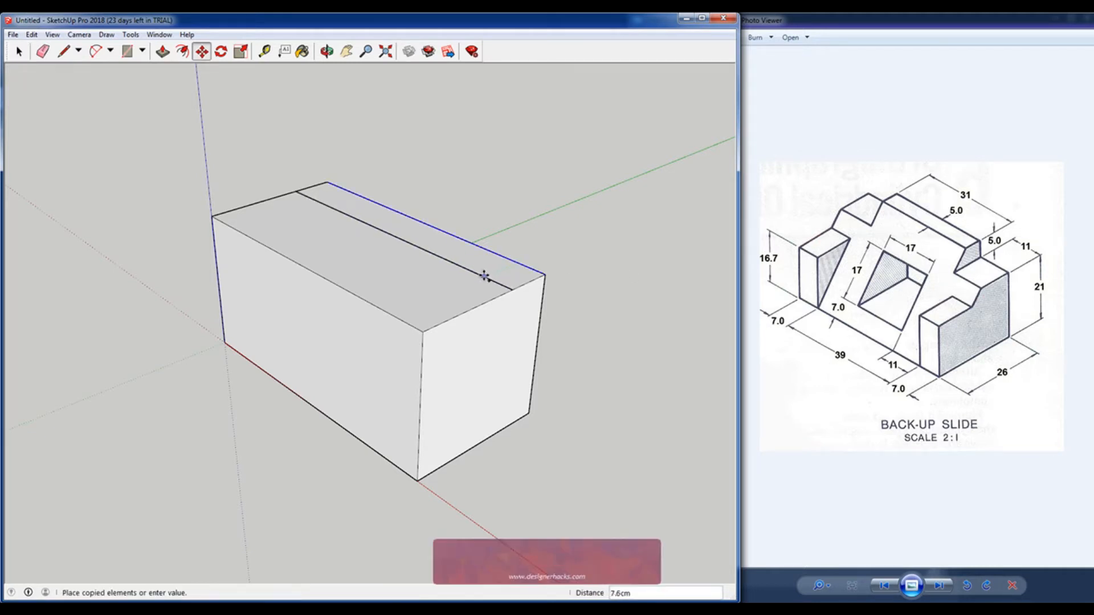
{"action": "key", "text": "5"}
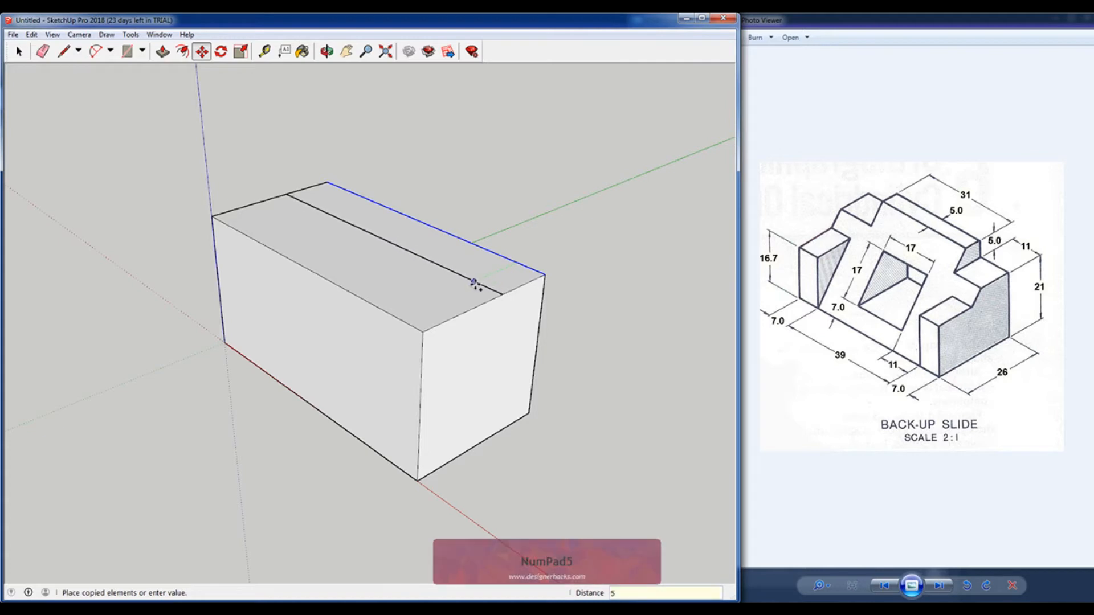
{"action": "key", "text": "l"}
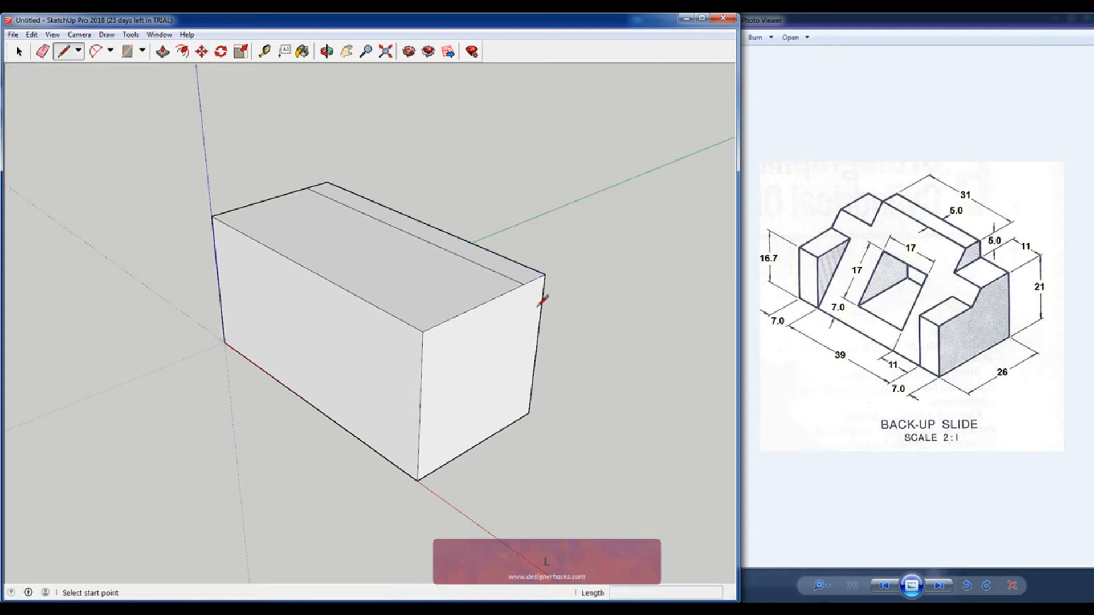
{"action": "left_click", "coordinate": [417, 479]}
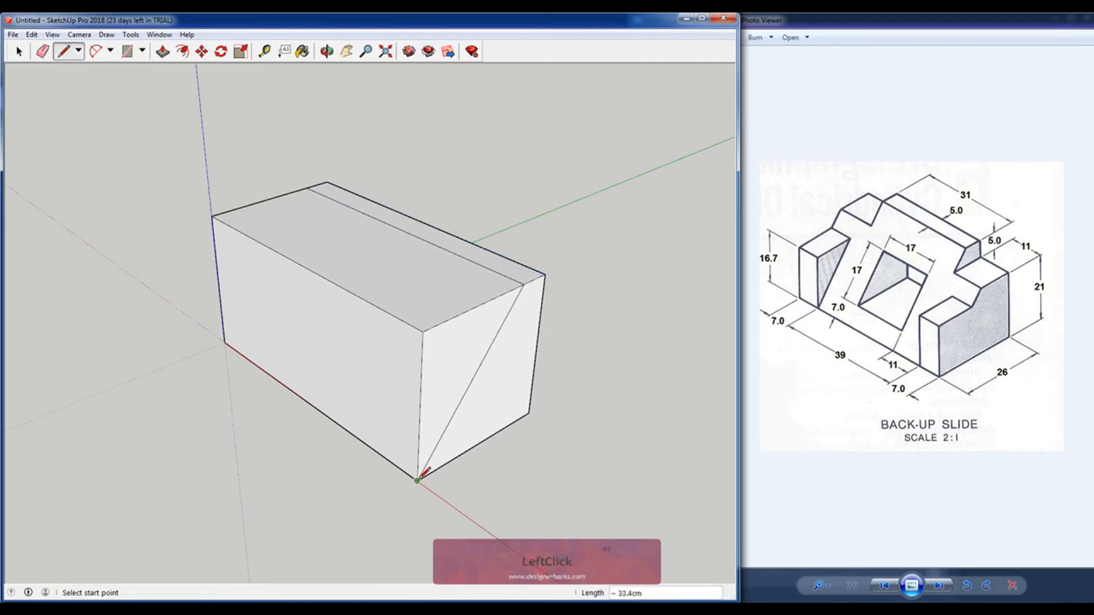
{"action": "key", "text": "space"}
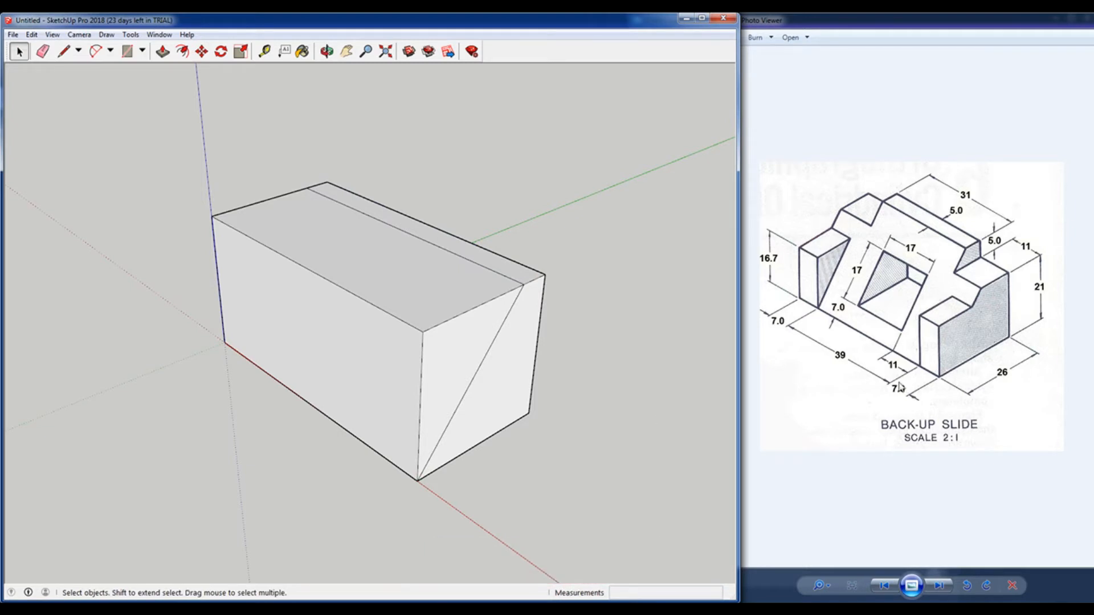
{"action": "left_click", "coordinate": [460, 342]}
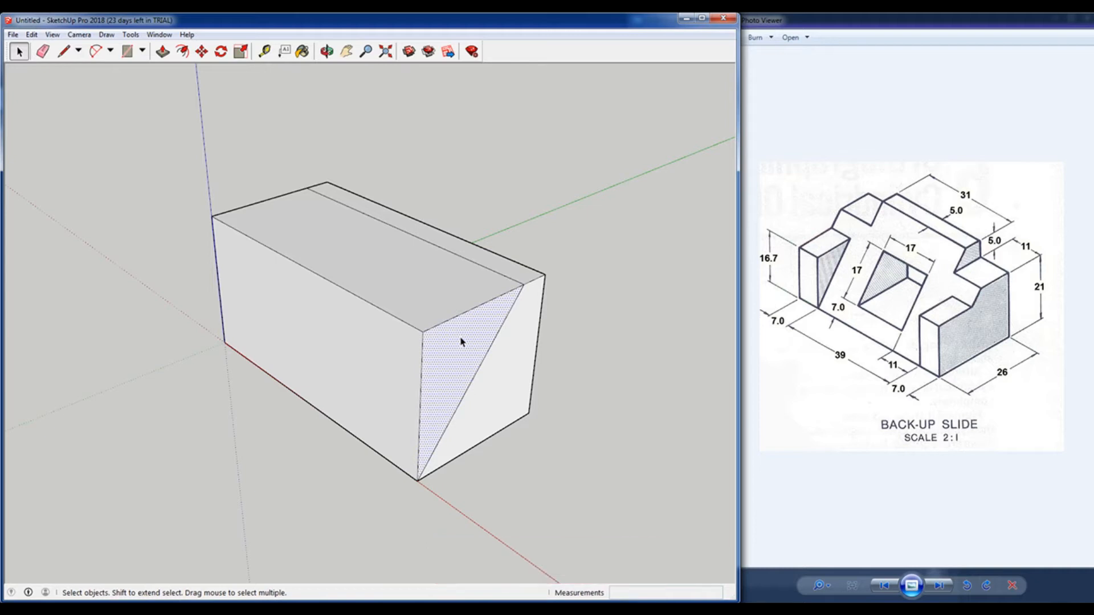
{"action": "mouse_move", "coordinate": [465, 353]}
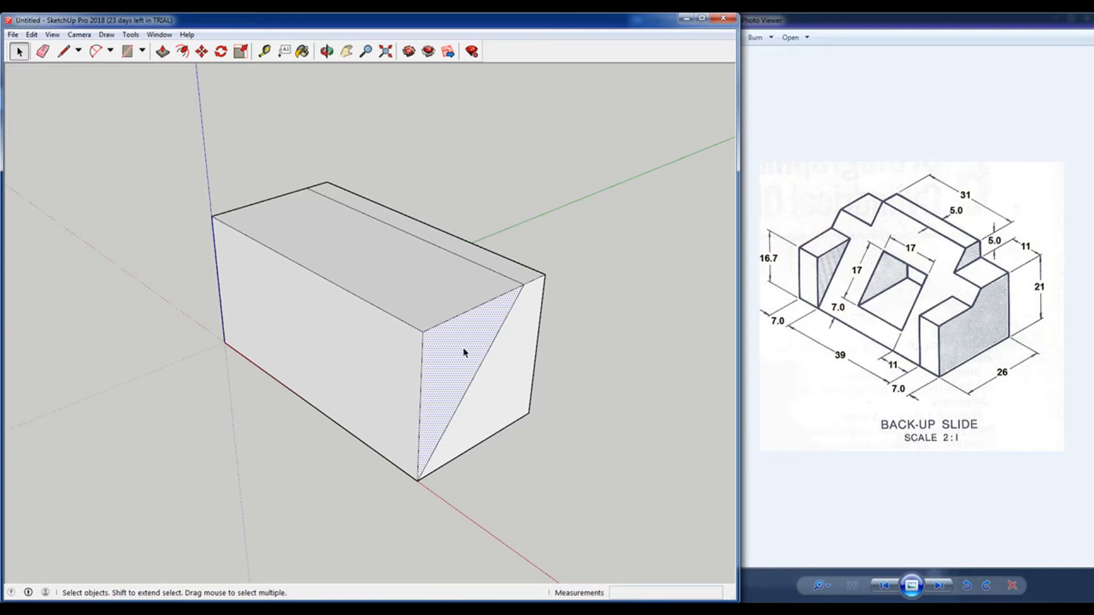
Draw a horizontal line 16.7 up across the end face to meet the diagonal
{"action": "left_click", "coordinate": [62, 51]}
{"action": "type", "text": "16.7"}
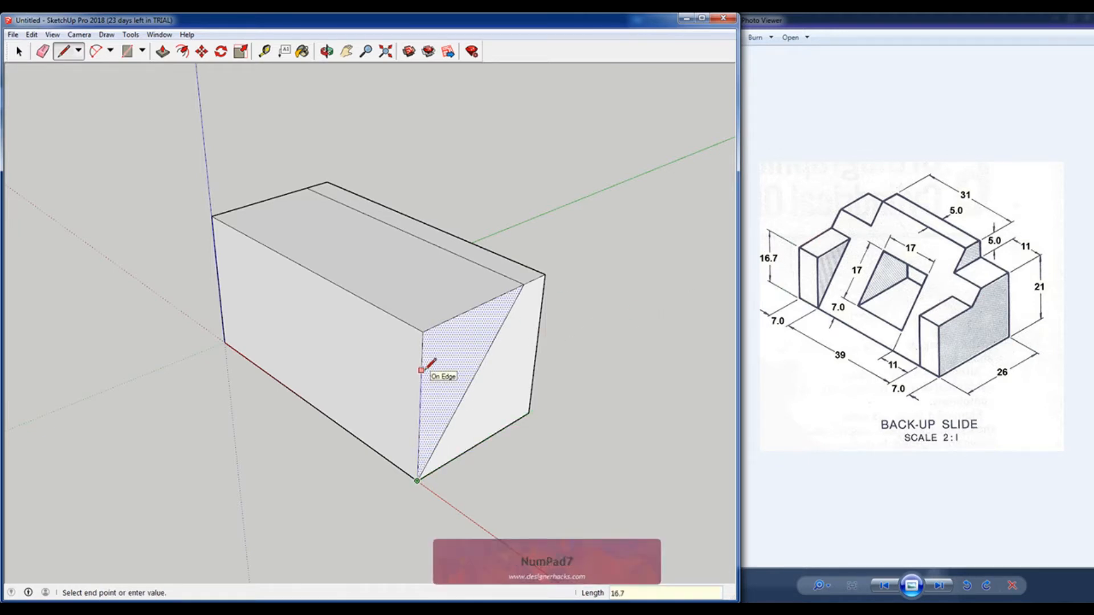
{"action": "key", "text": "Return"}
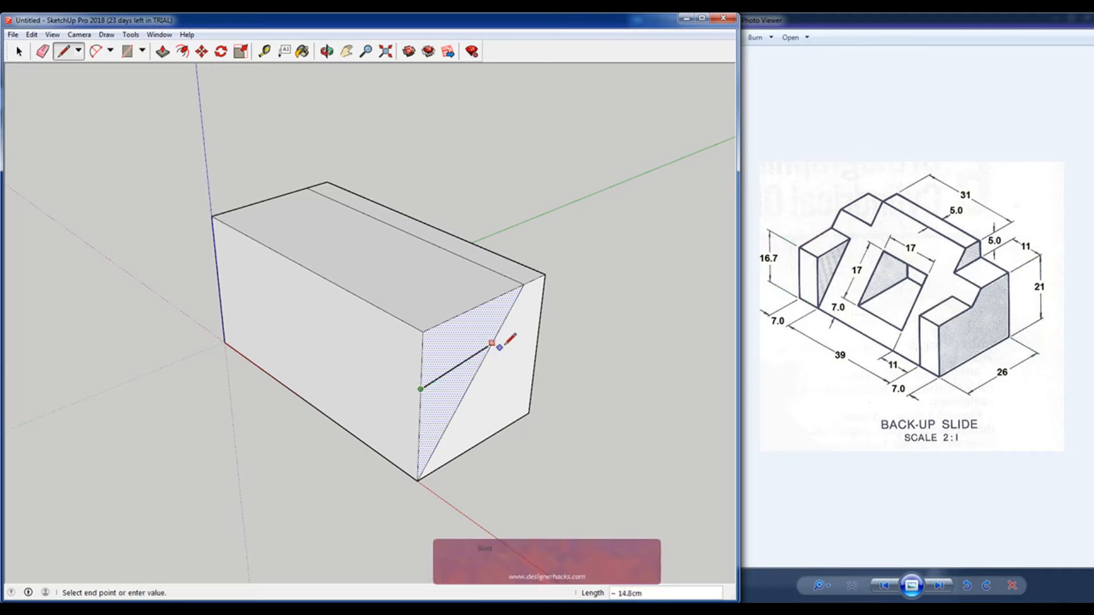
{"action": "key", "text": "space"}
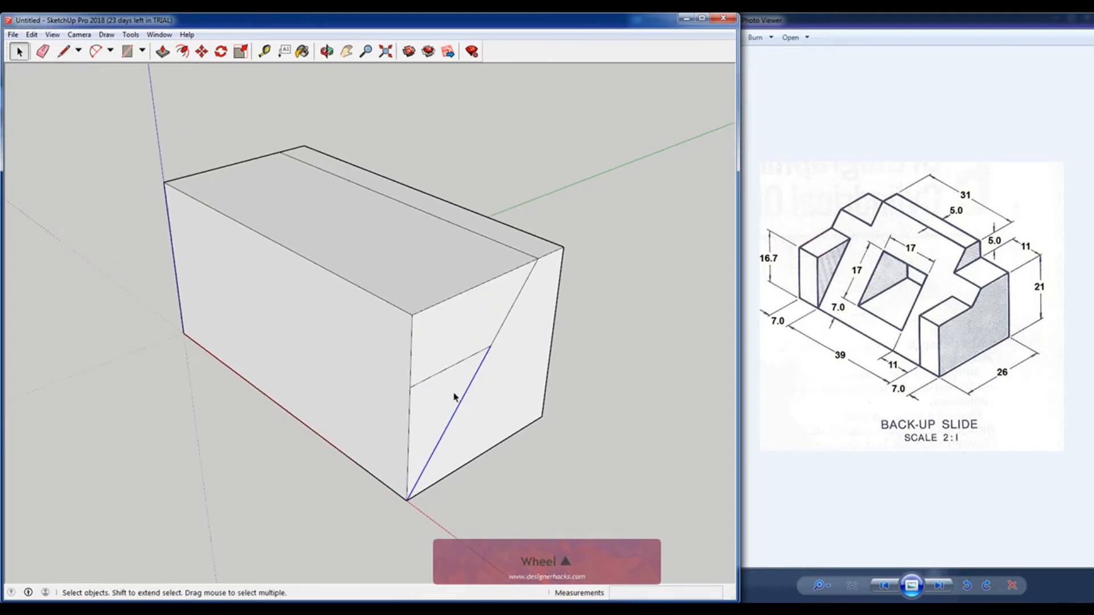
Push the upper front region of the end face back along the block
{"action": "left_click", "coordinate": [162, 51]}
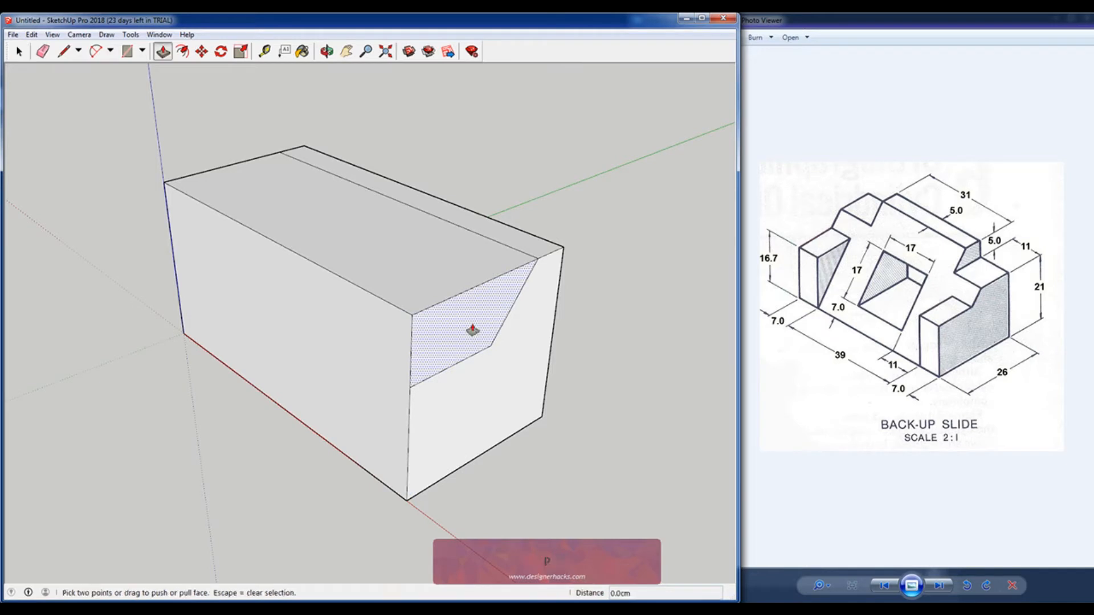
{"action": "left_click", "coordinate": [473, 330]}
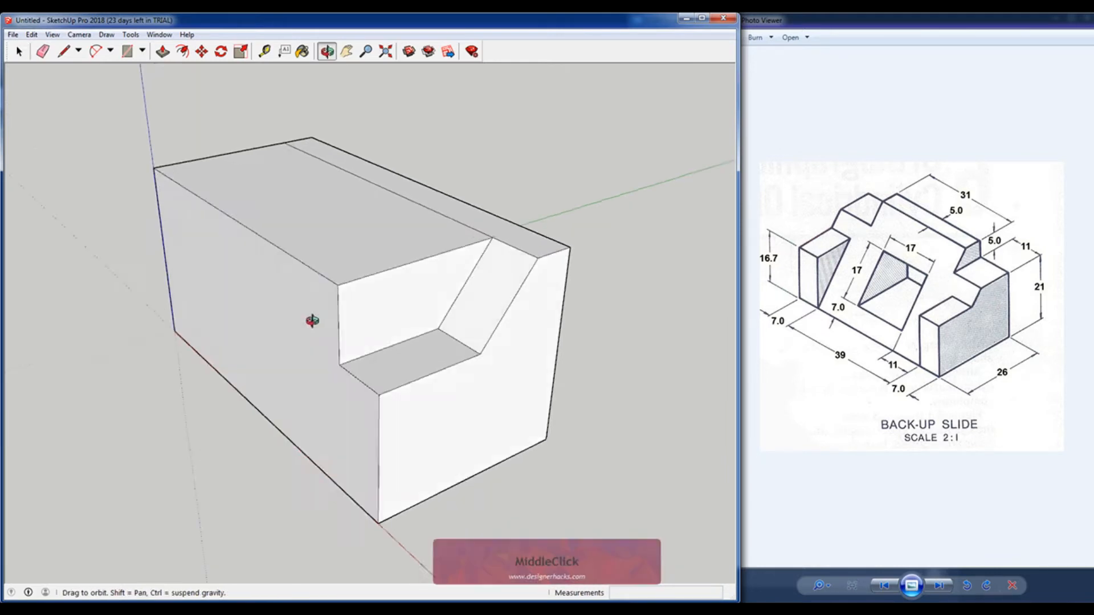
{"action": "left_click", "coordinate": [418, 332]}
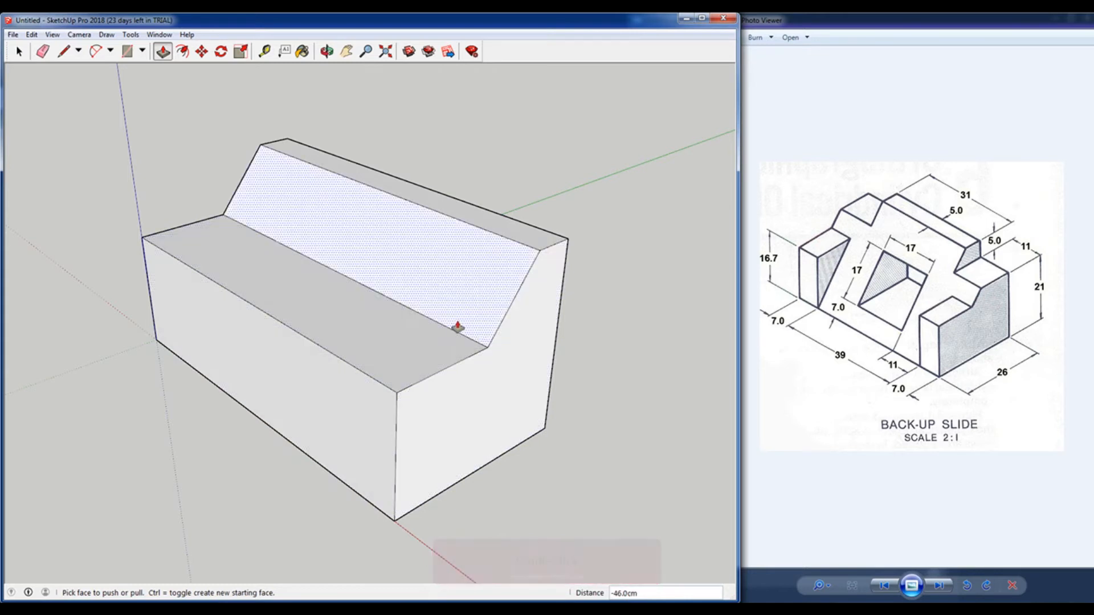
Finish the through-cut, then mark the end block with a copied edge and vertical line
{"action": "key", "text": "space"}
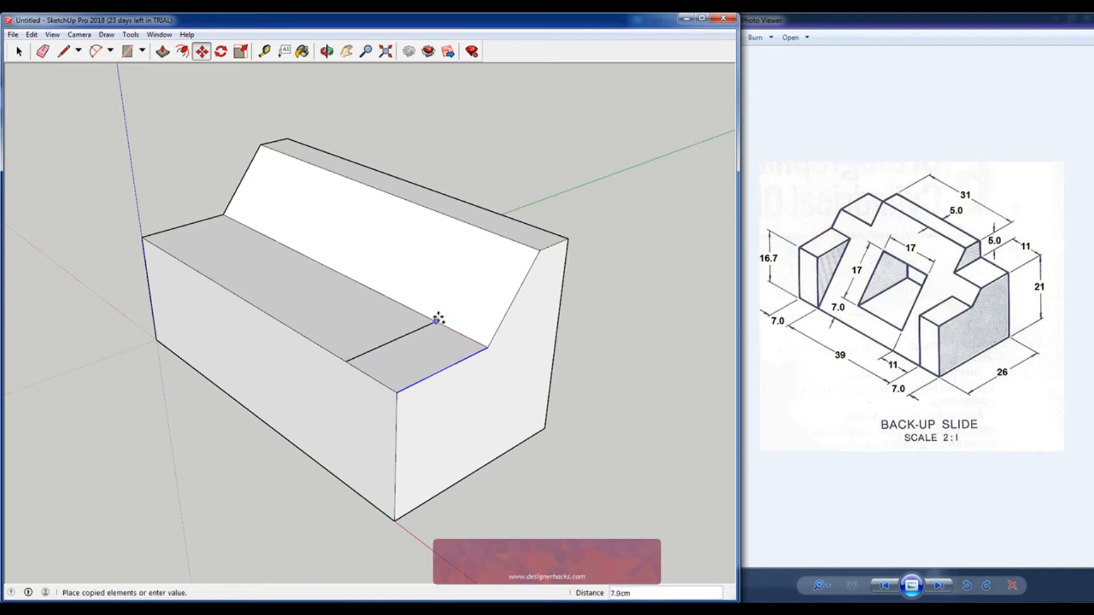
{"action": "mouse_move", "coordinate": [424, 314]}
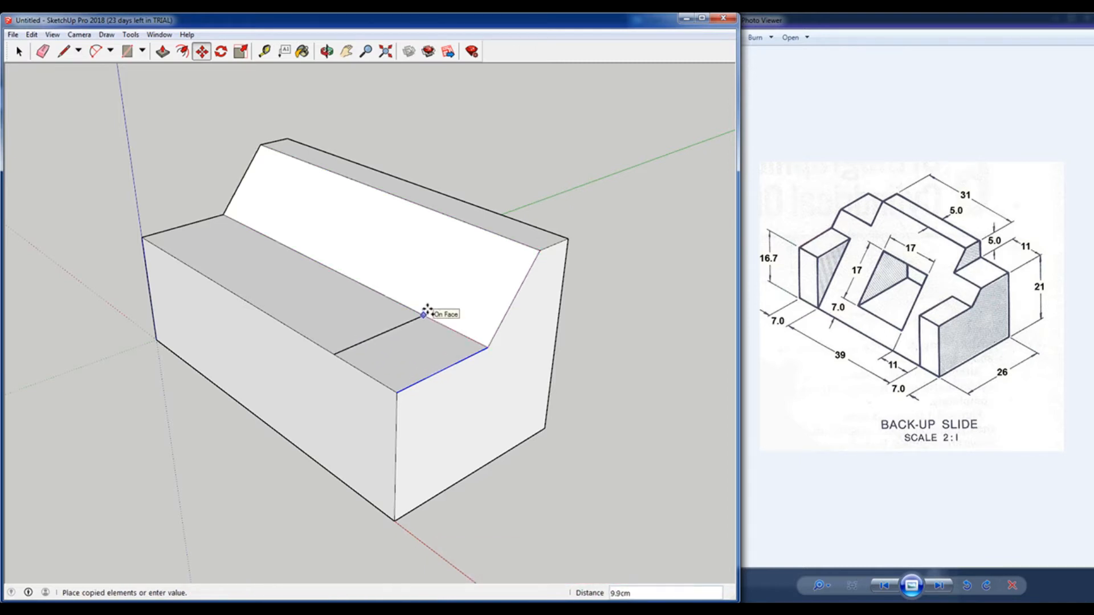
{"action": "left_click", "coordinate": [19, 51]}
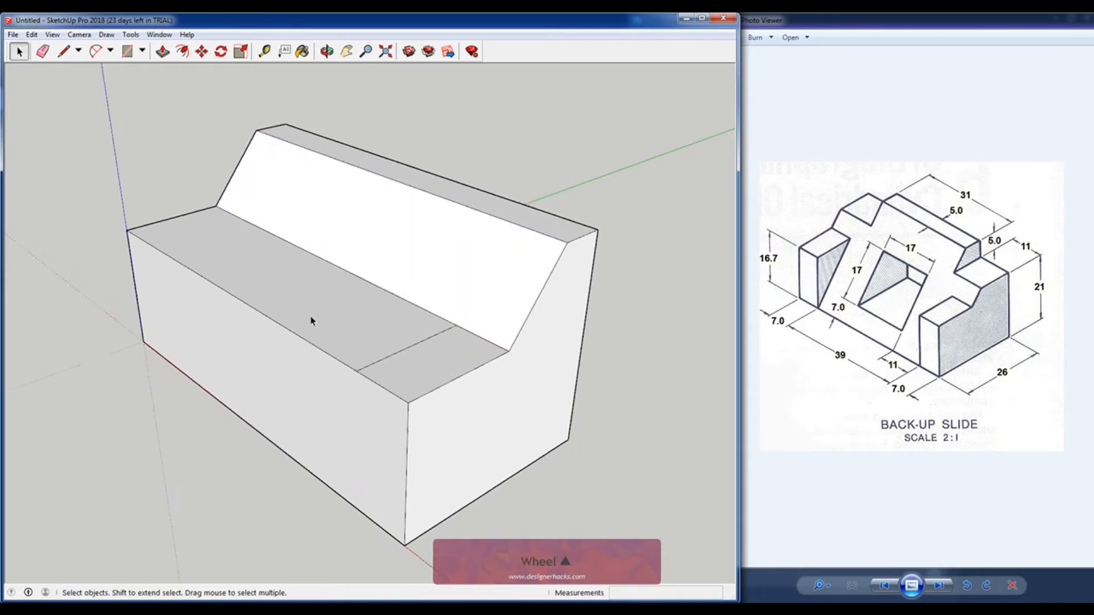
{"action": "left_click", "coordinate": [63, 50]}
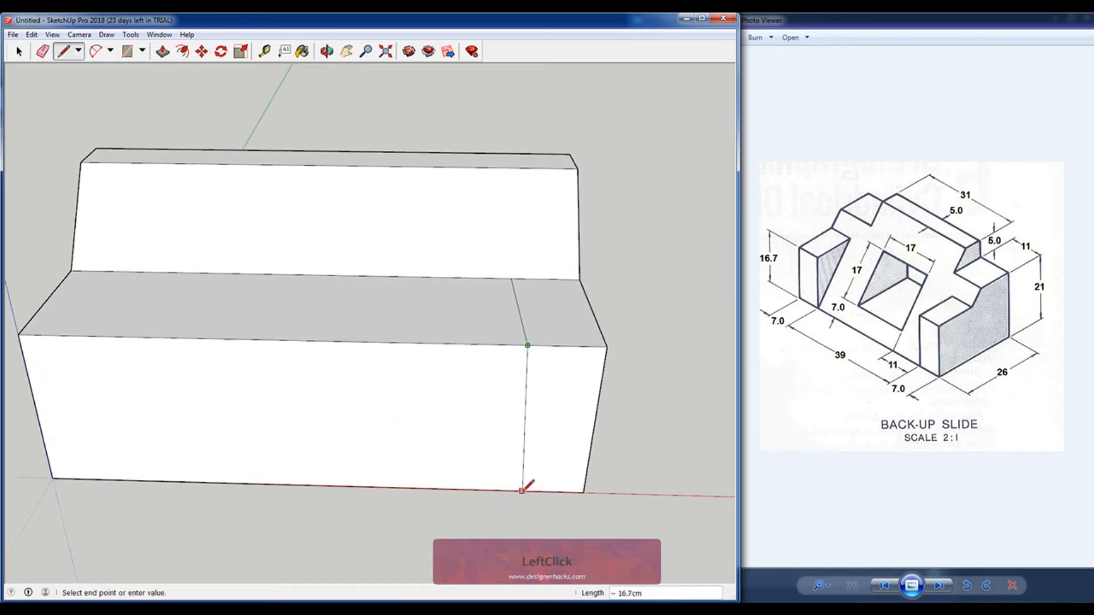
{"action": "left_click", "coordinate": [511, 487]}
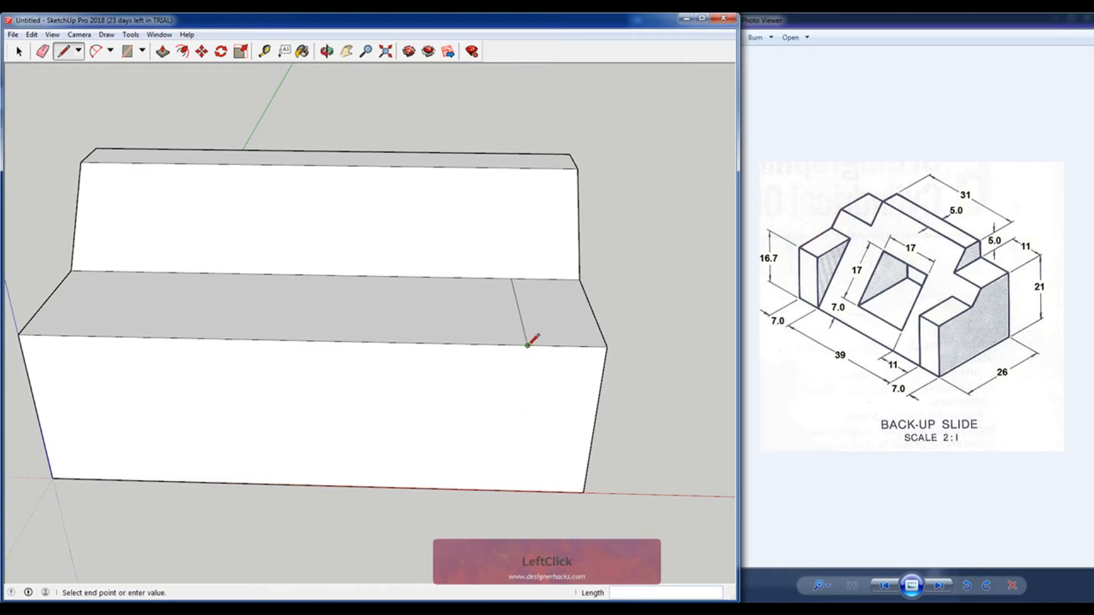
{"action": "key", "text": "space"}
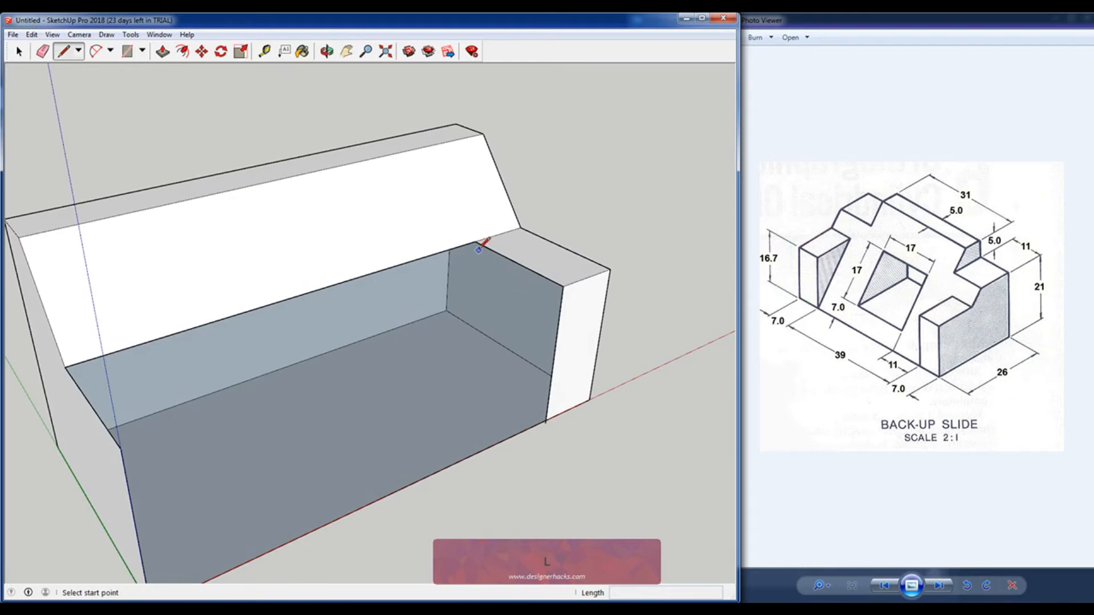
Push the rest of the front step down and draw the diagonal on the end block's inner face
{"action": "left_click", "coordinate": [476, 243]}
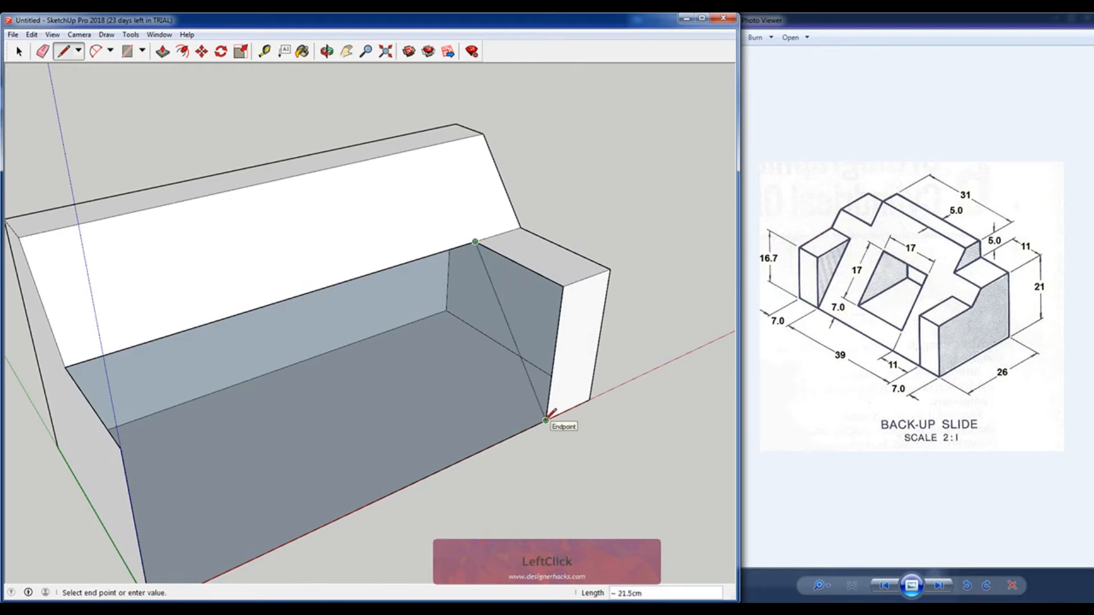
{"action": "scroll", "scroll_direction": "up", "scroll_amount": 3}
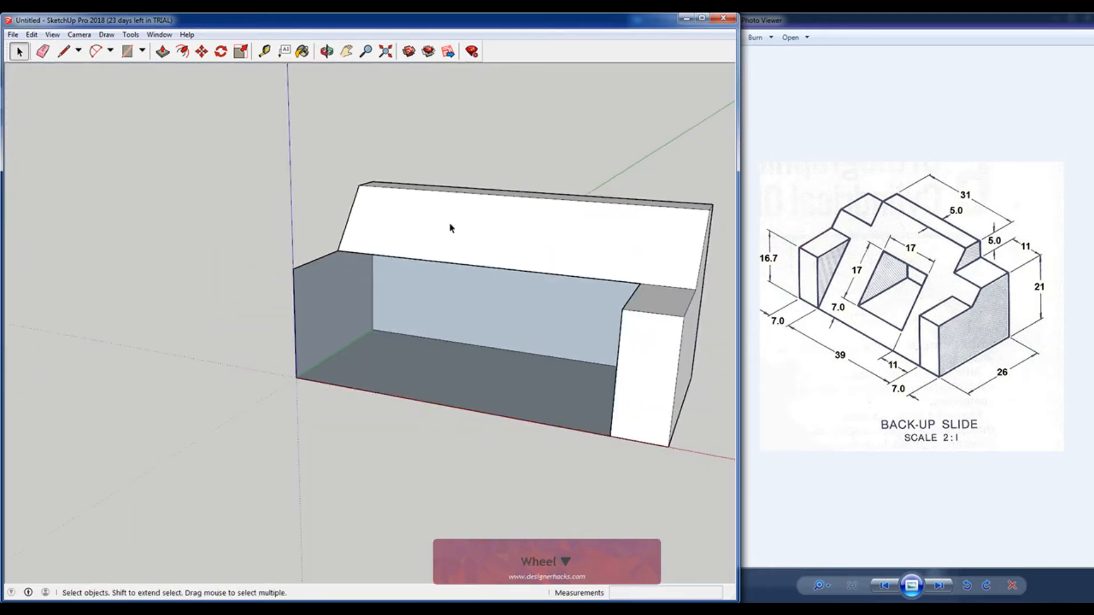
{"action": "left_click", "coordinate": [303, 310]}
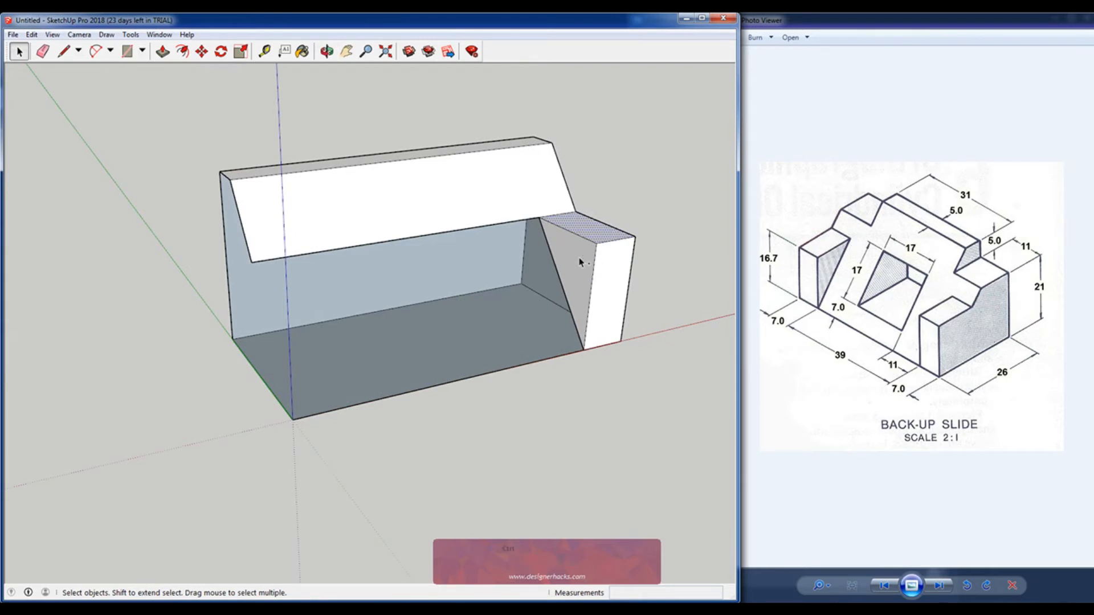
Copy the end block to the left end and intersect its faces with the model
{"action": "middle_click", "coordinate": [579, 262]}
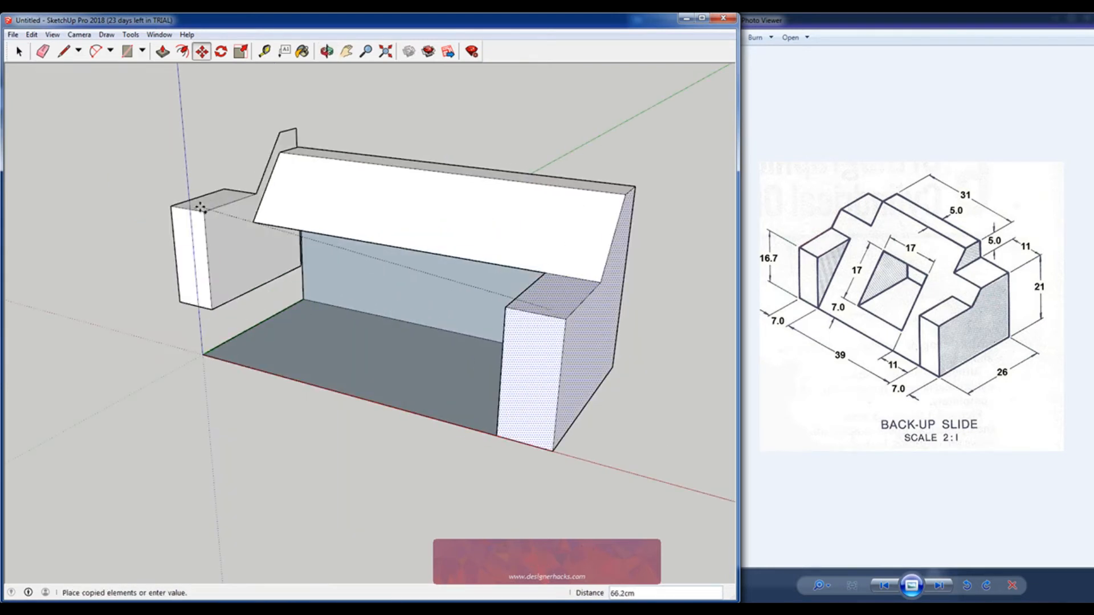
{"action": "right_click", "coordinate": [94, 229]}
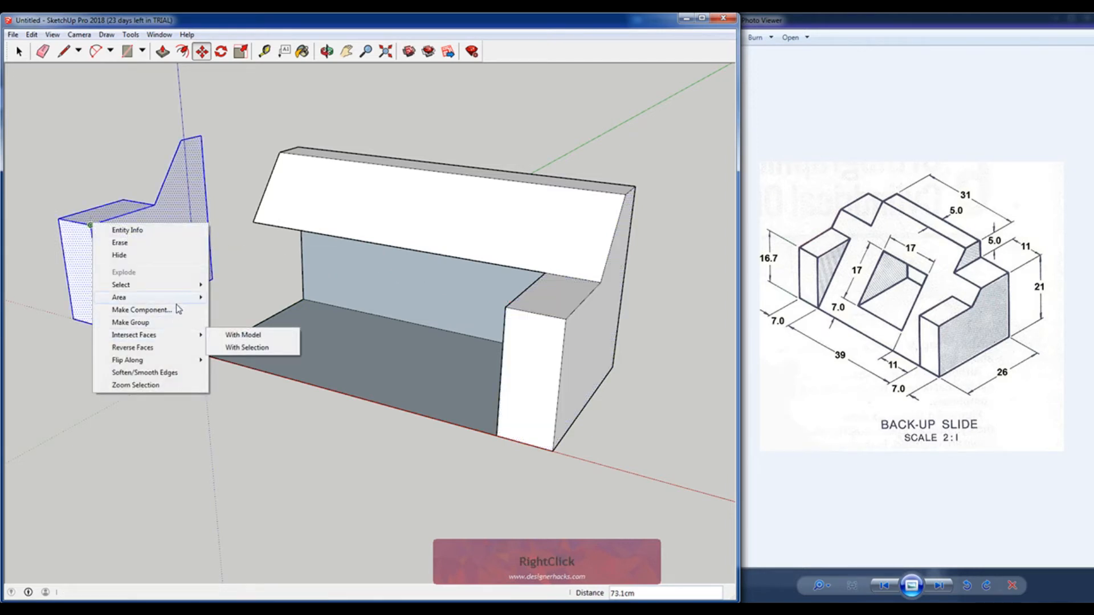
{"action": "mouse_move", "coordinate": [127, 359]}
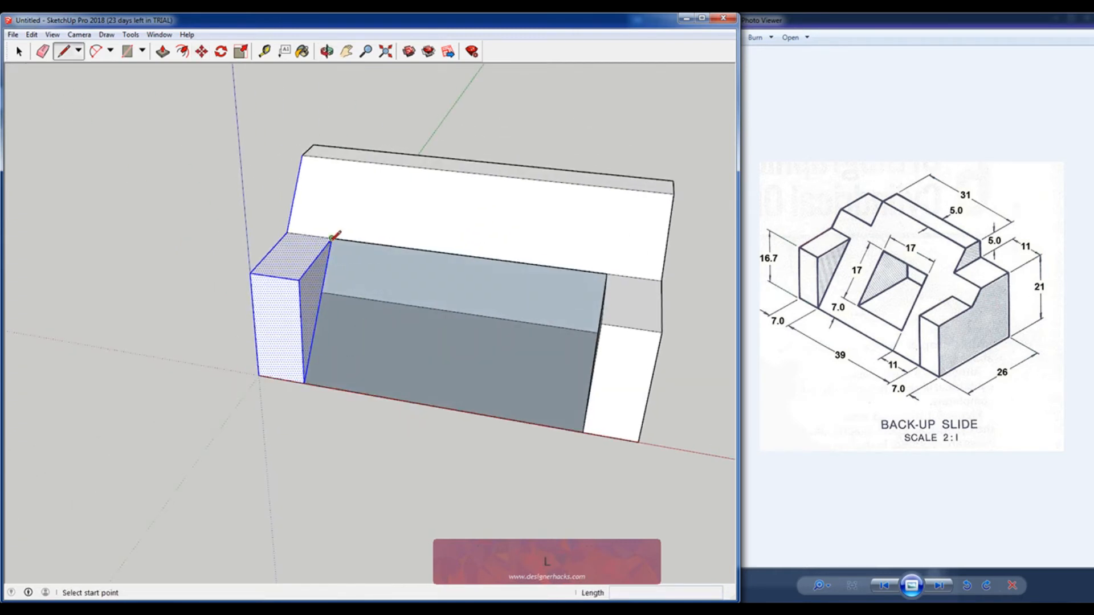
{"action": "middle_click", "coordinate": [494, 269]}
{"action": "type", "text": "11"}
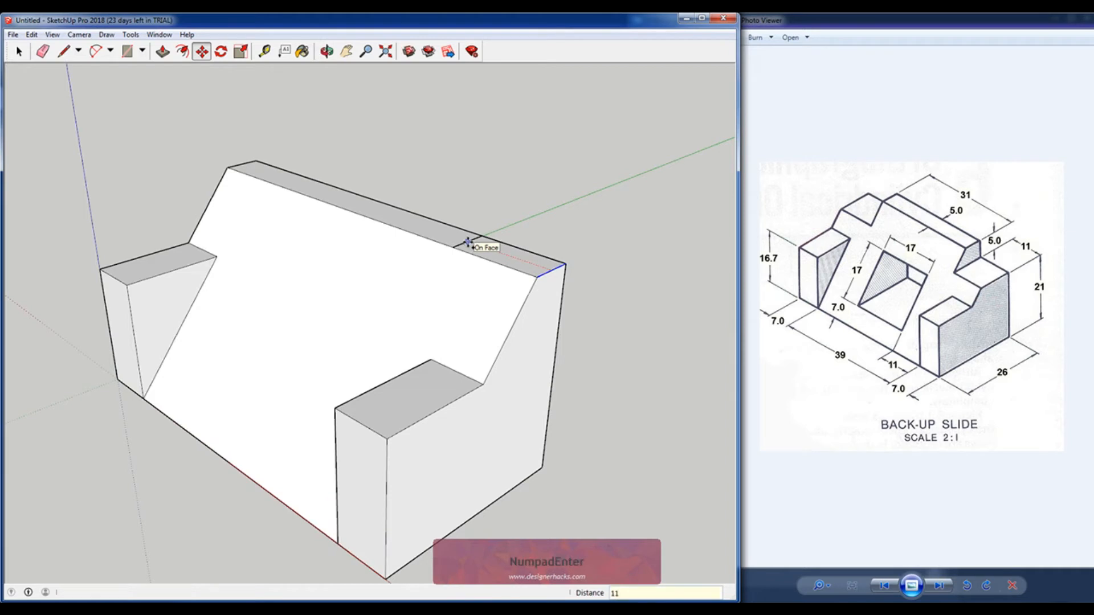
Copy the top edges 11 inward, outline the notches and push them out at both ends
{"action": "key", "text": "Escape"}
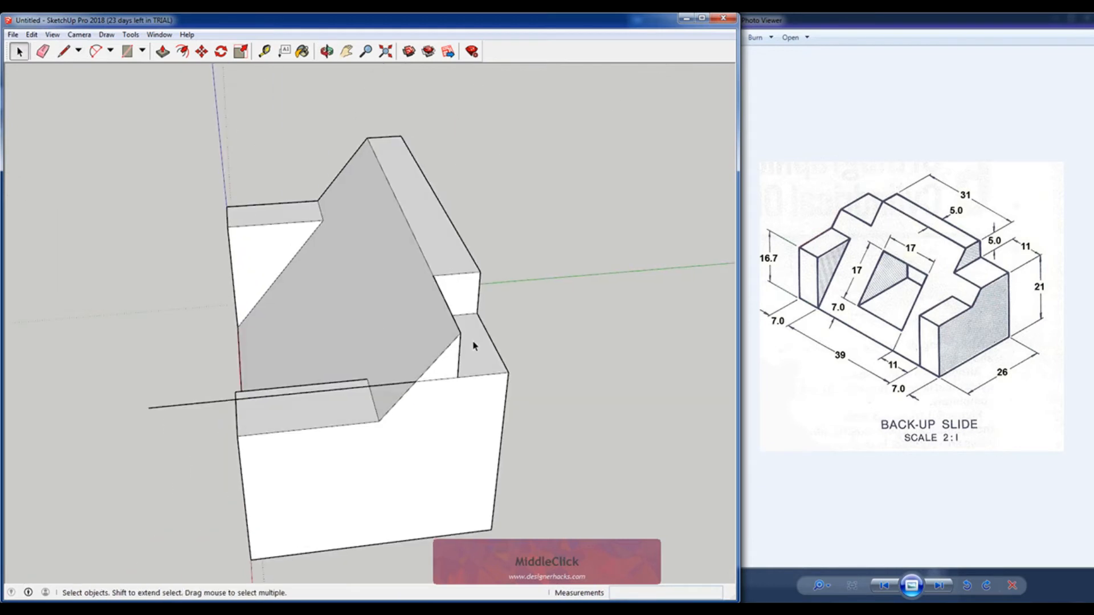
{"action": "left_click", "coordinate": [163, 50]}
{"action": "type", "text": "11"}
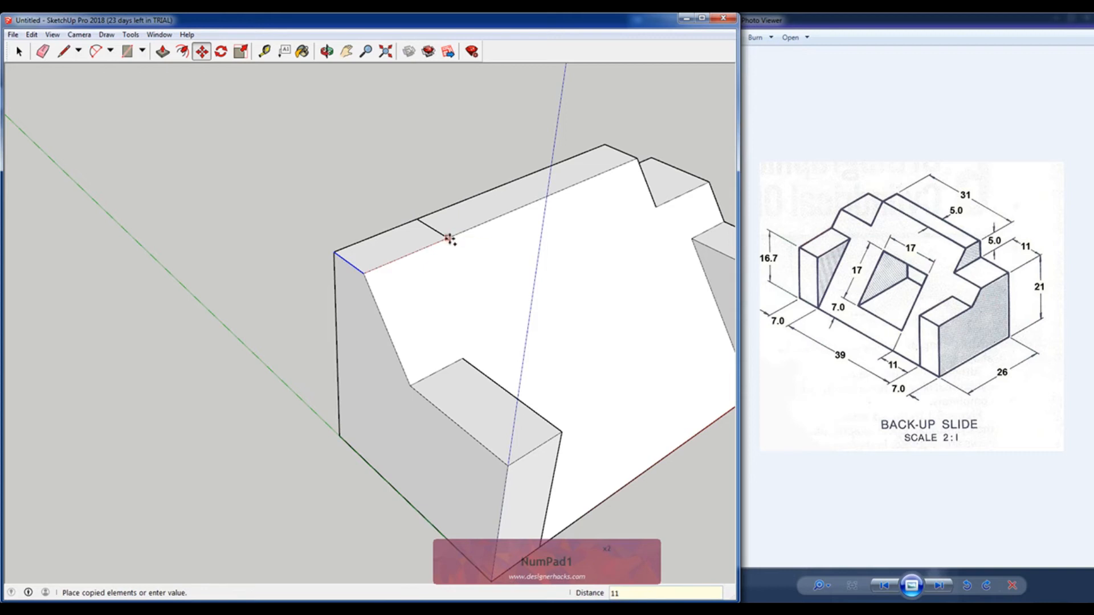
{"action": "key", "text": "Backspace"}
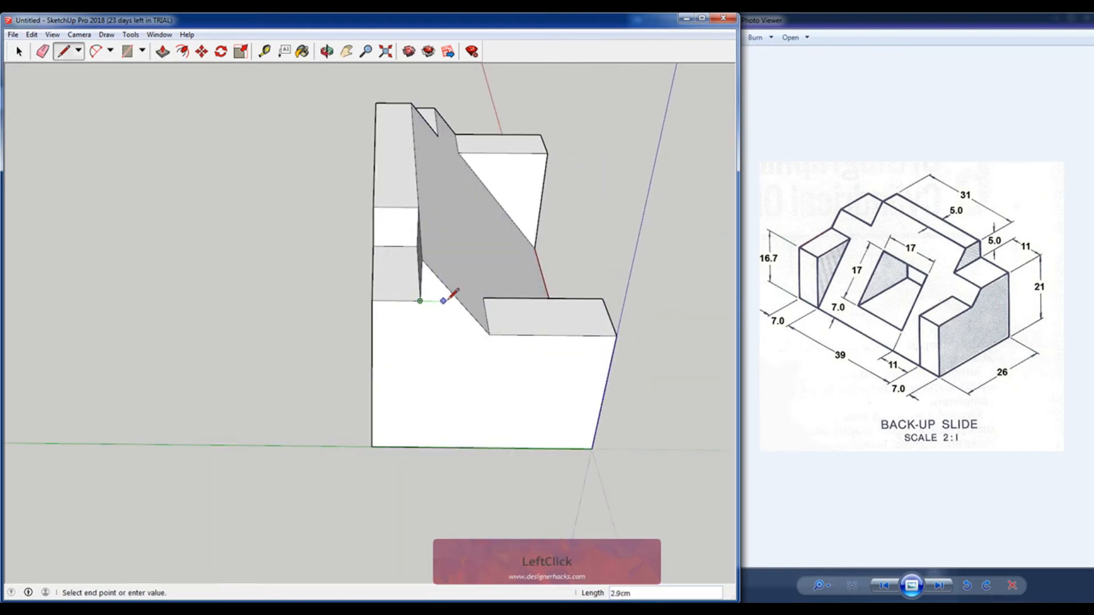
{"action": "key", "text": "space"}
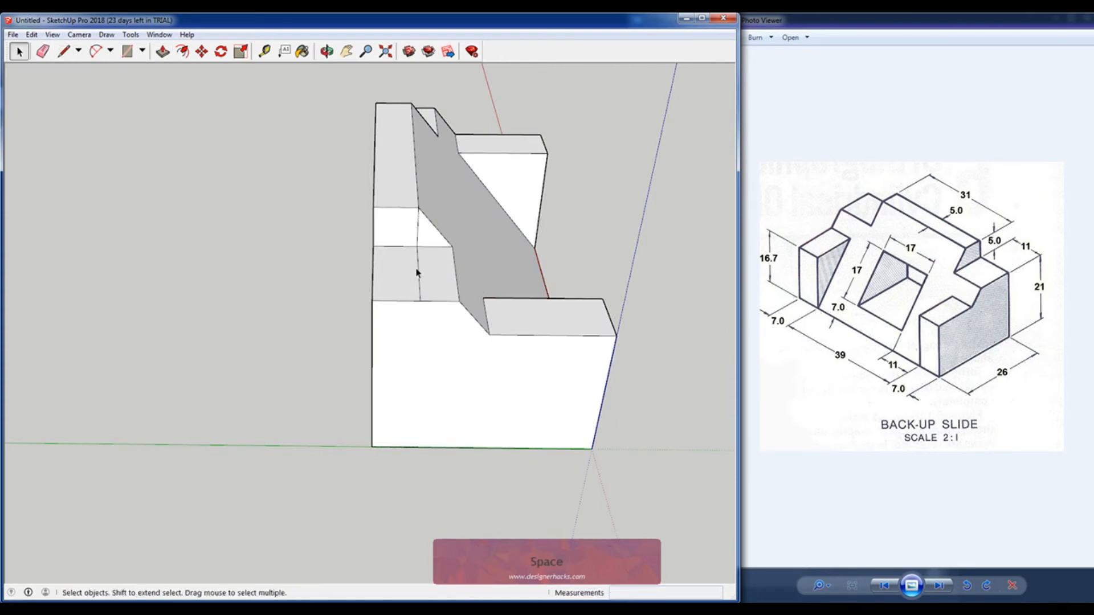
{"action": "middle_click", "coordinate": [382, 243]}
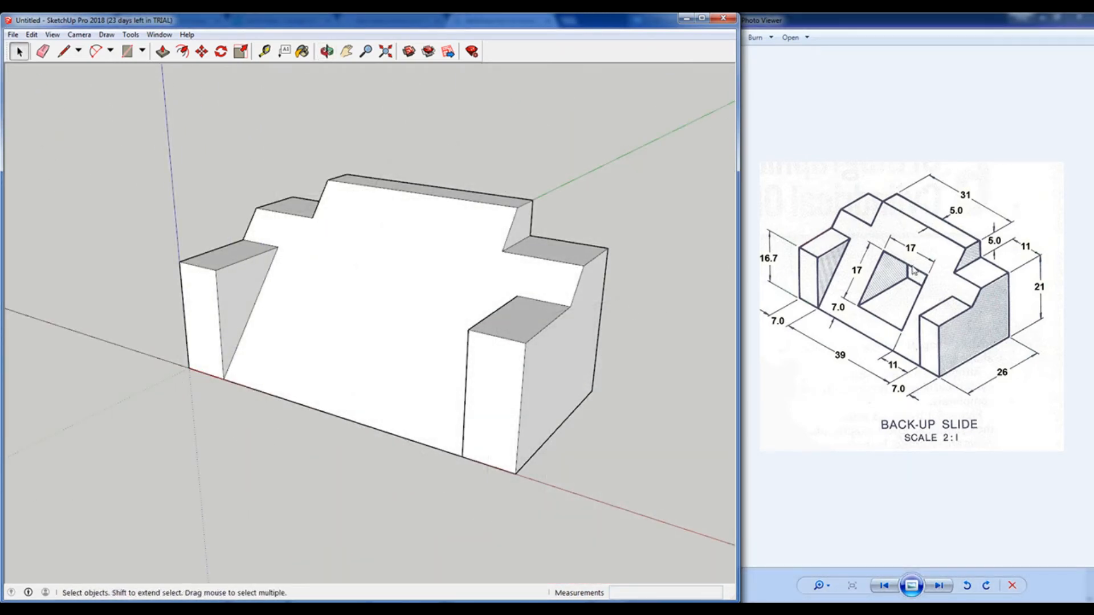
Copy the slanted face's bottom edge 7 cm and 12 cm up to outline the cutout
{"action": "left_click", "coordinate": [377, 433]}
{"action": "type", "text": "7"}
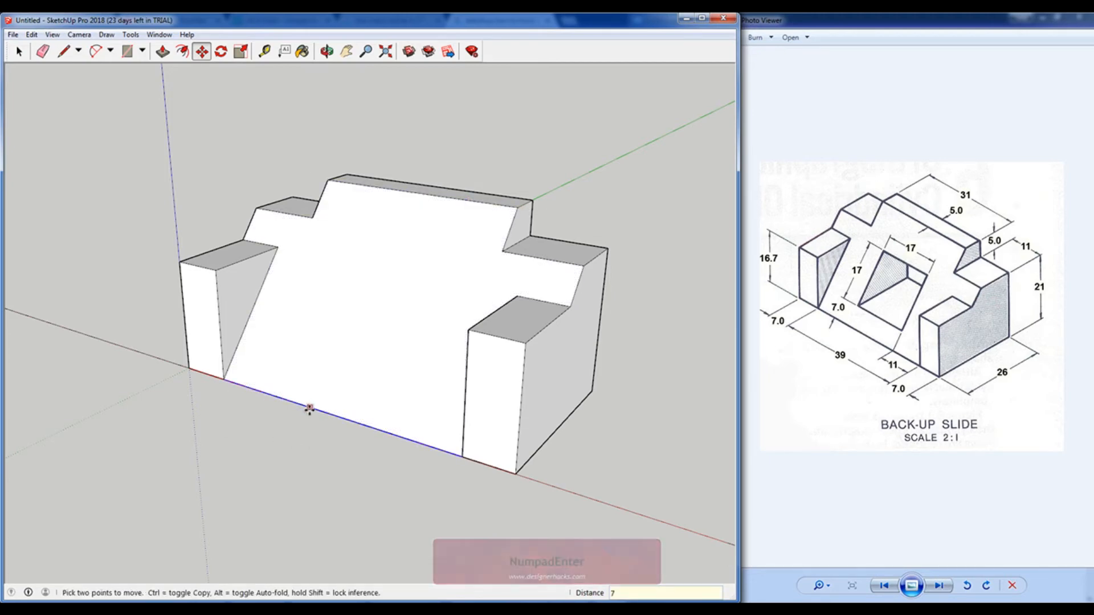
{"action": "left_click", "coordinate": [310, 407]}
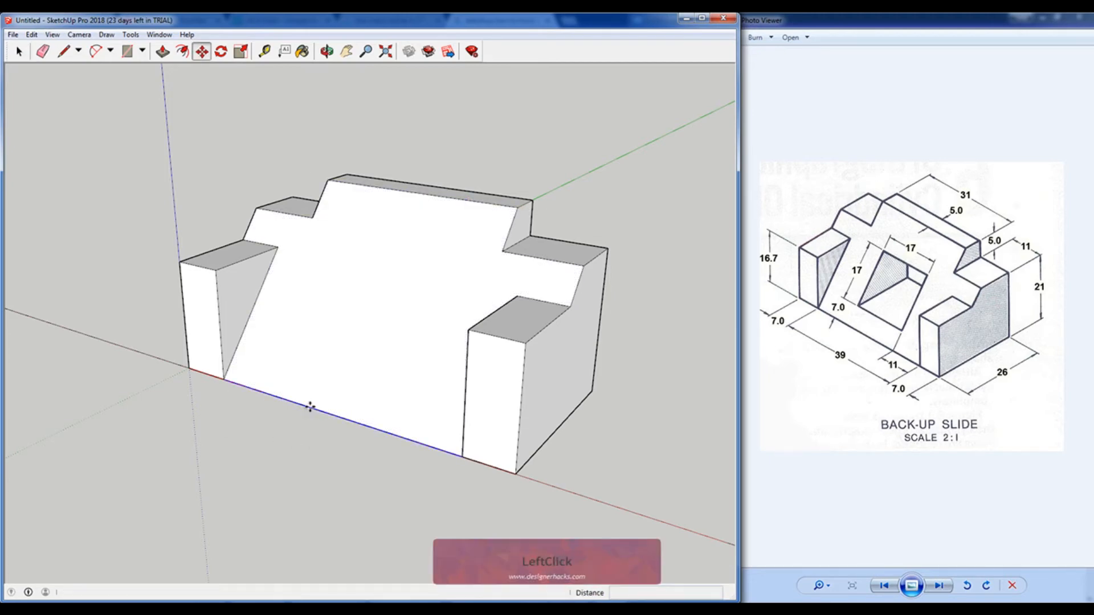
{"action": "left_click", "coordinate": [329, 382]}
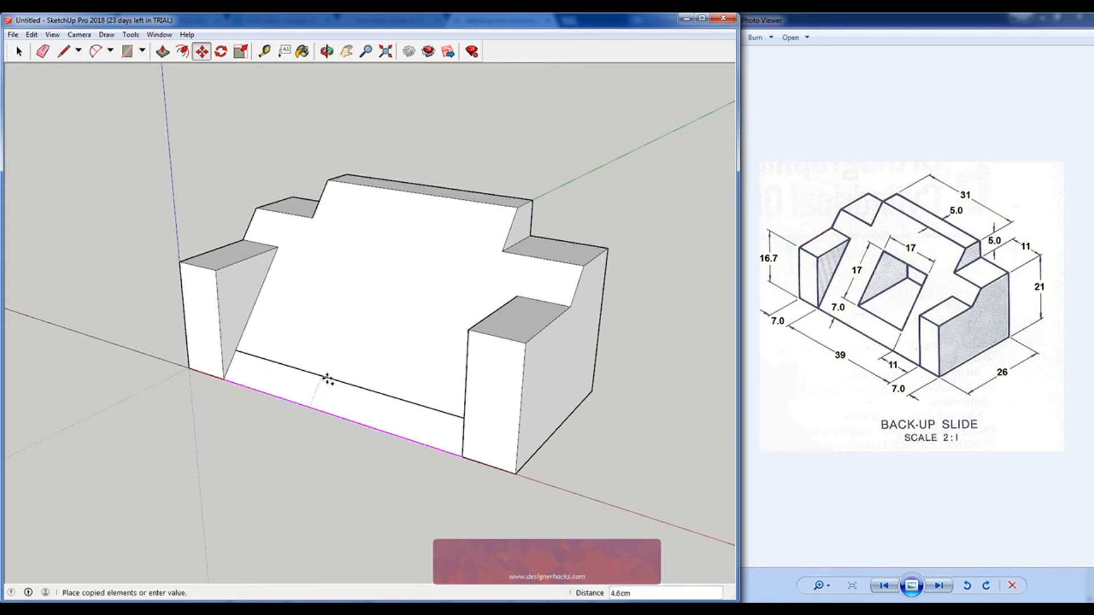
{"action": "mouse_move", "coordinate": [334, 368]}
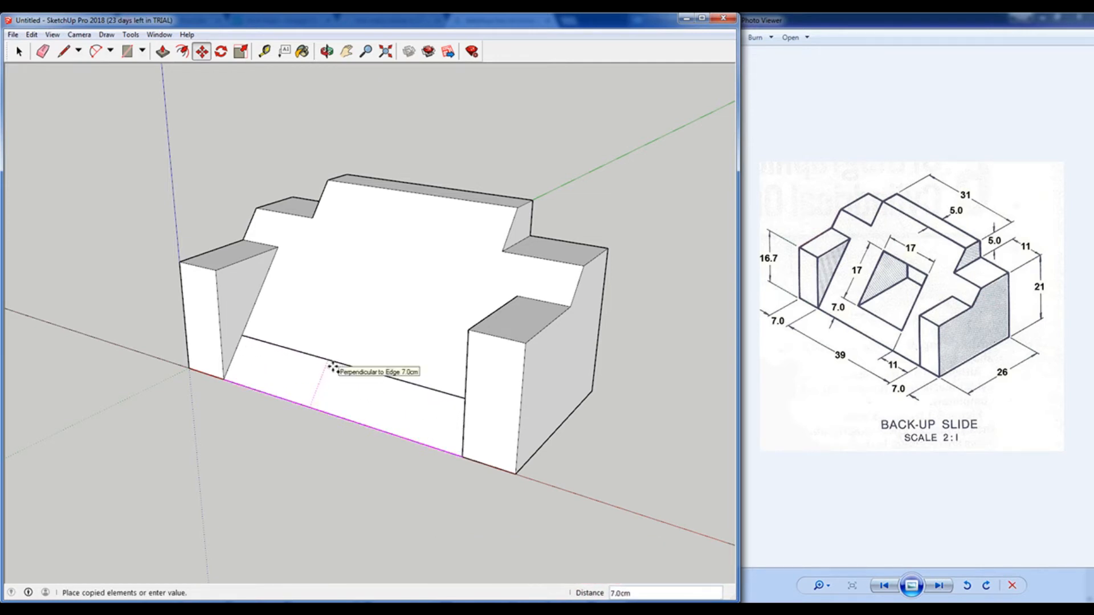
{"action": "left_click", "coordinate": [365, 368]}
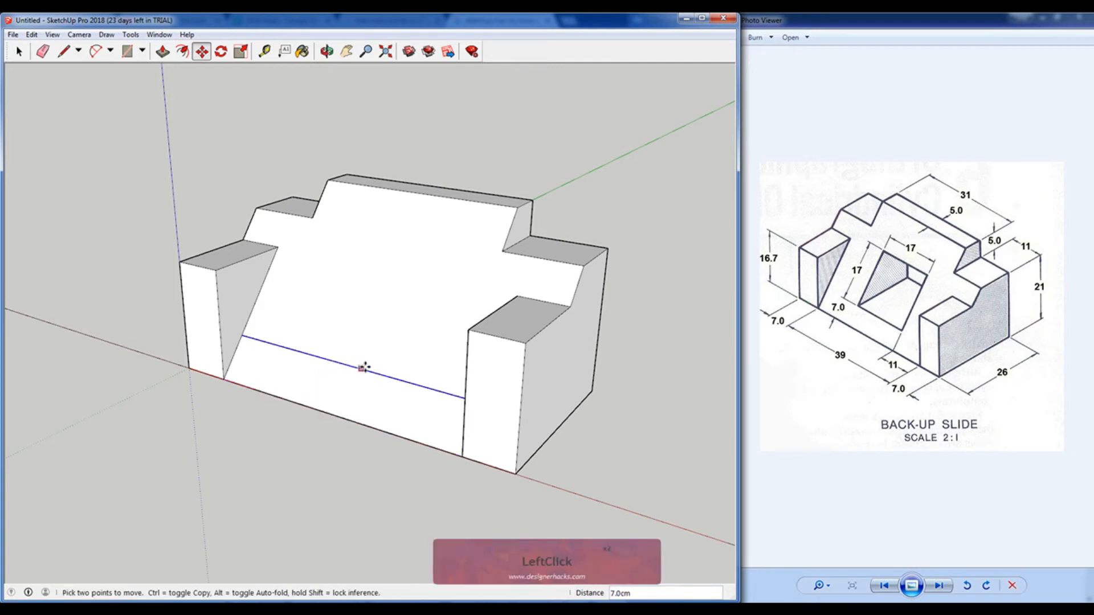
{"action": "middle_click", "coordinate": [383, 370]}
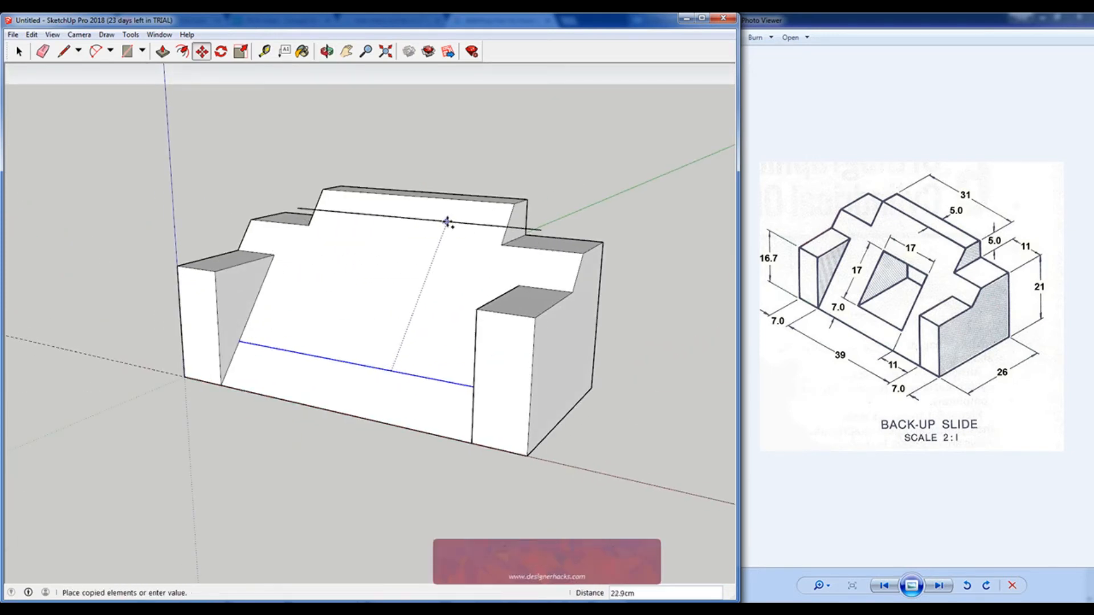
{"action": "mouse_move", "coordinate": [453, 200]}
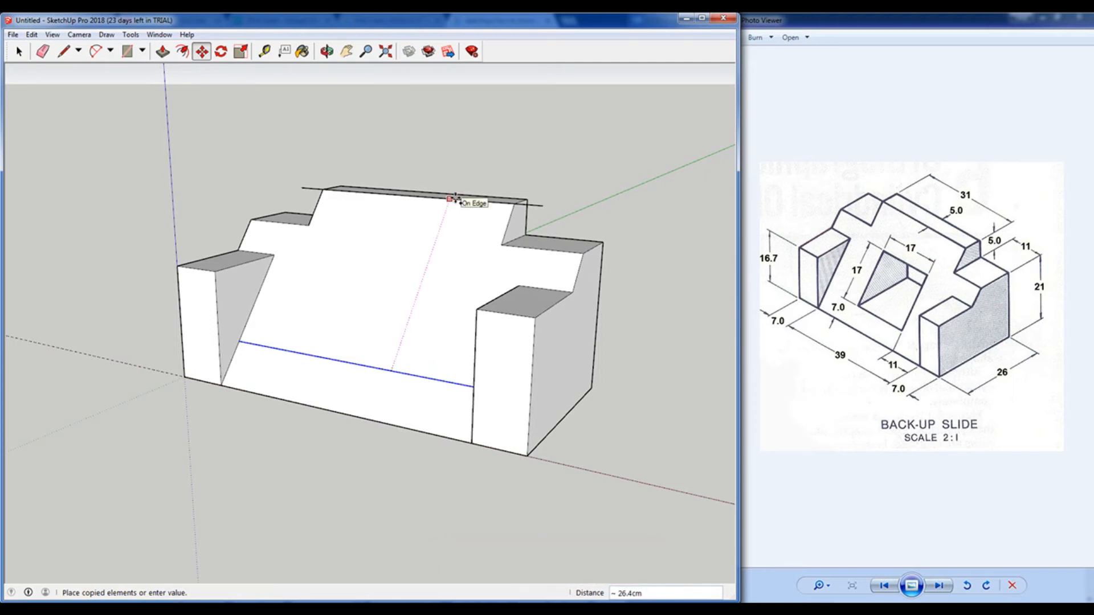
{"action": "middle_click", "coordinate": [296, 305]}
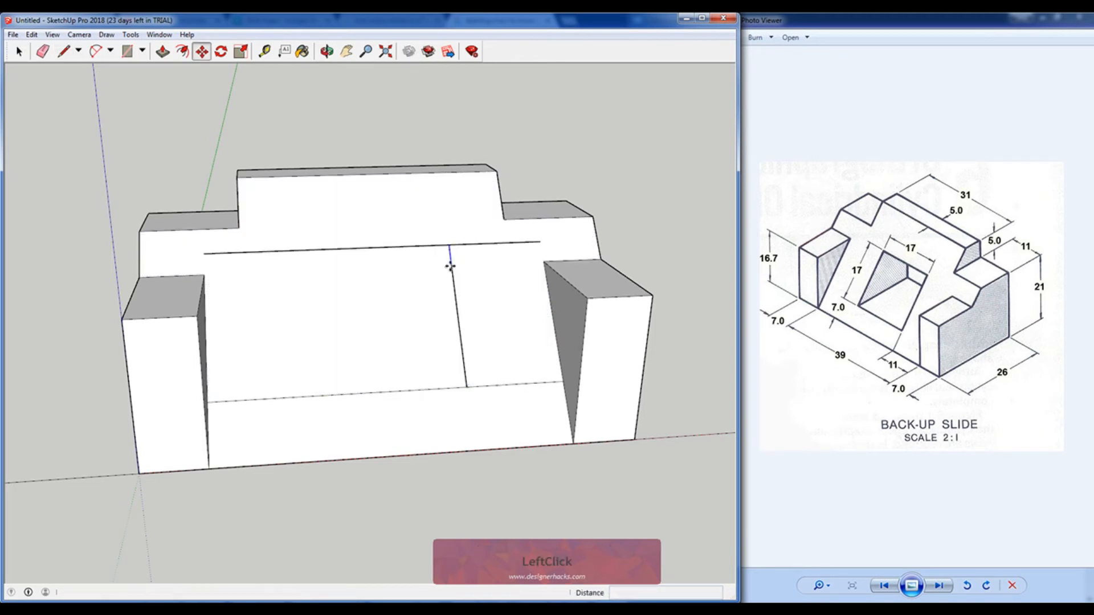
{"action": "key", "text": "space"}
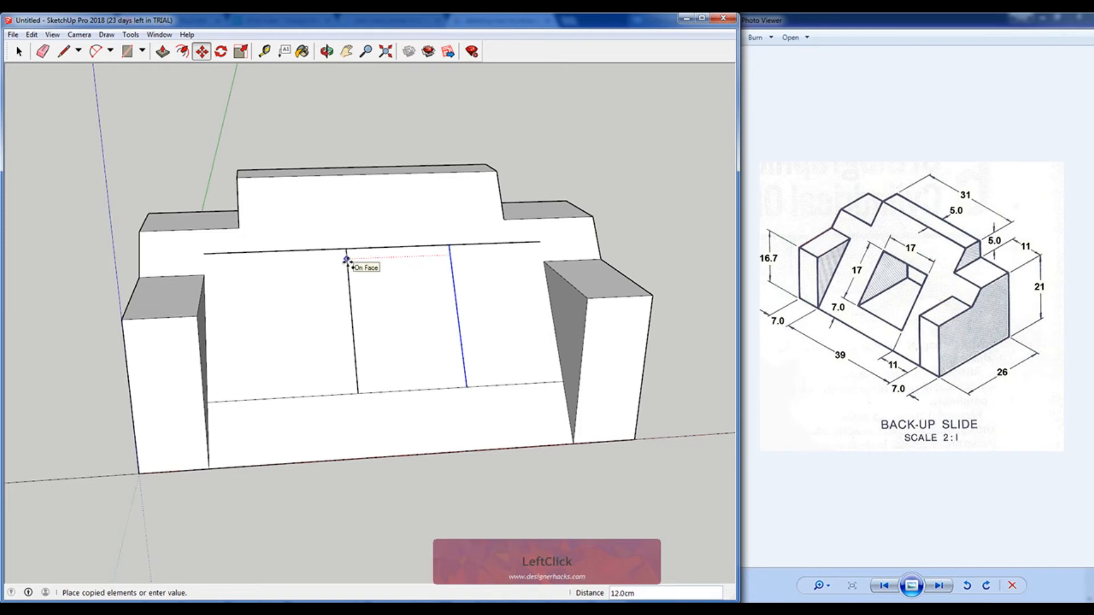
{"action": "key", "text": "space"}
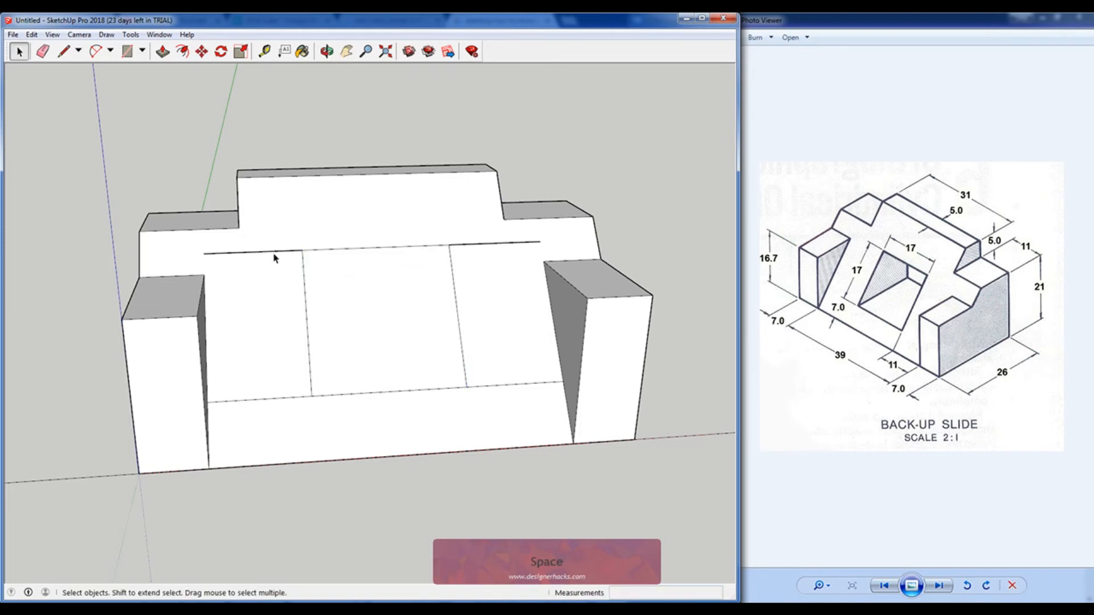
{"action": "left_click", "coordinate": [279, 402]}
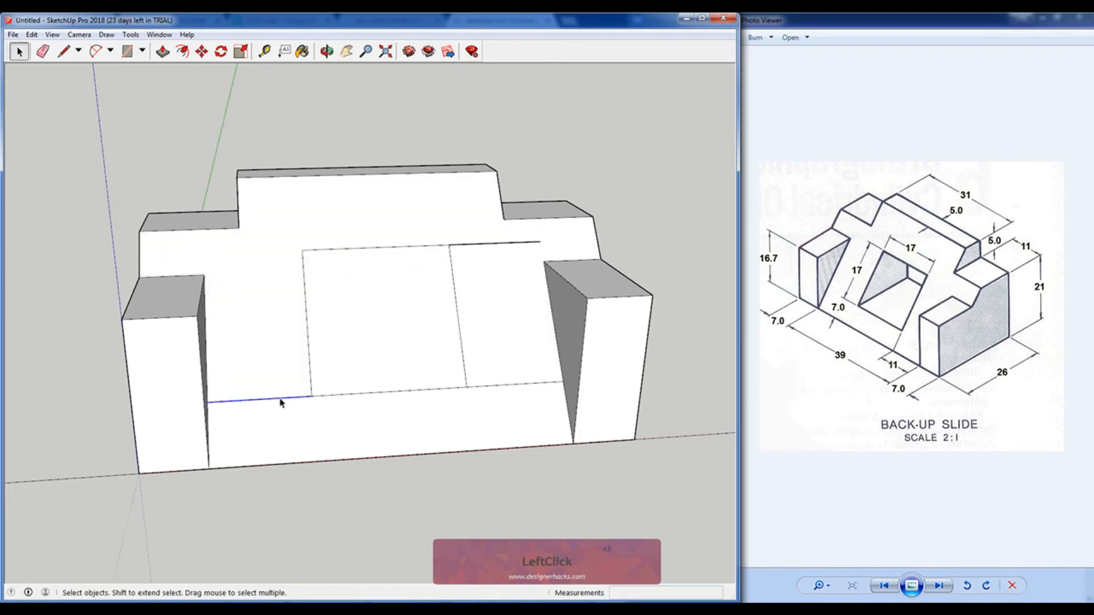
Delete the leftover segment, draw the vertical square face from the outline's corners and select it
{"action": "key", "text": "Delete"}
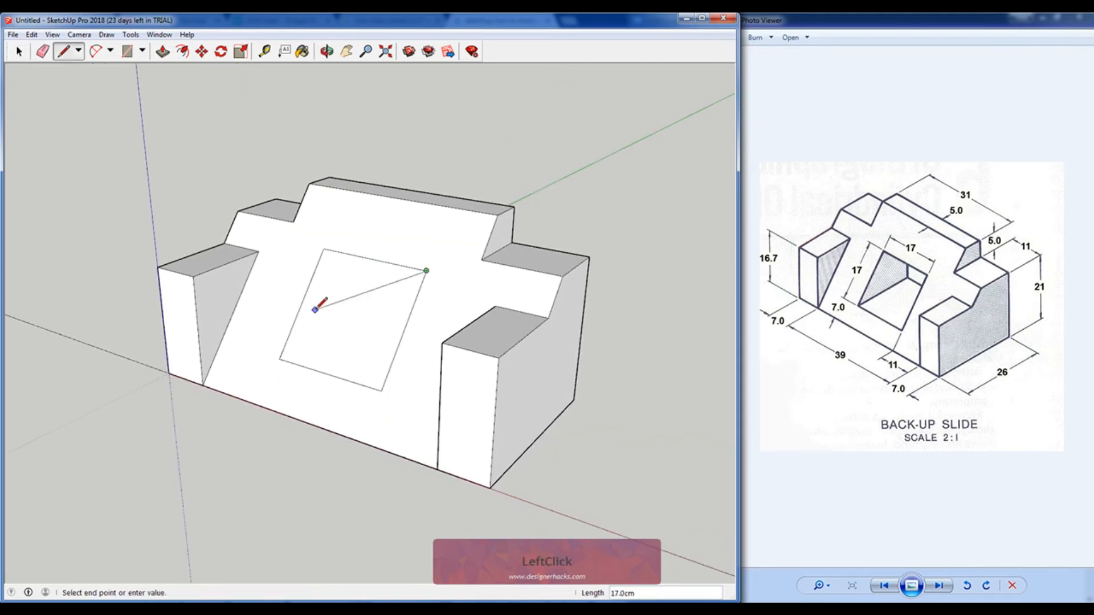
{"action": "mouse_move", "coordinate": [204, 384]}
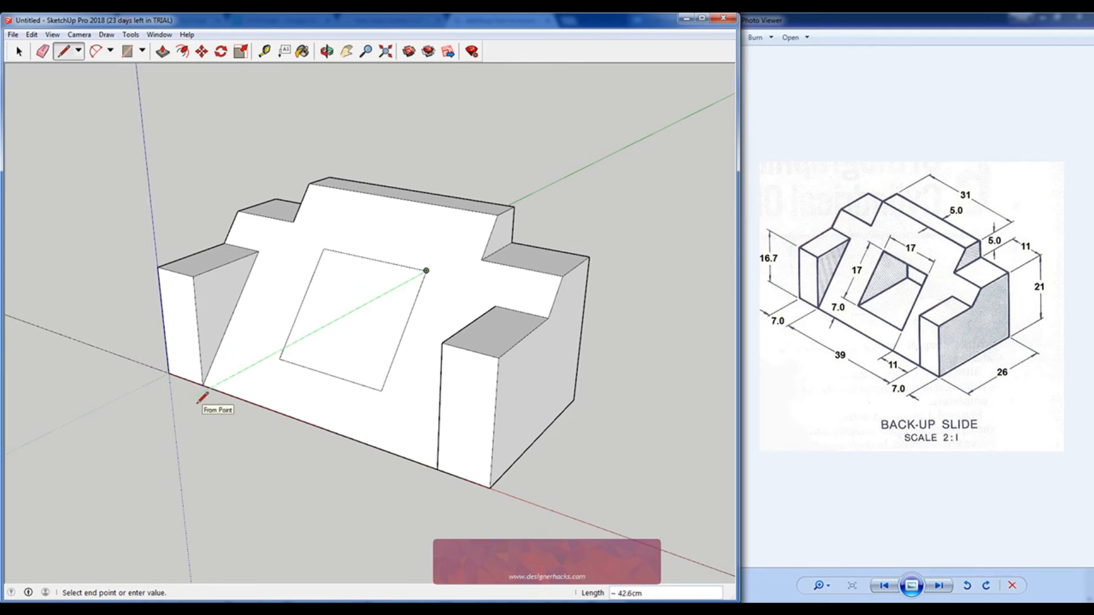
{"action": "left_click", "coordinate": [381, 298]}
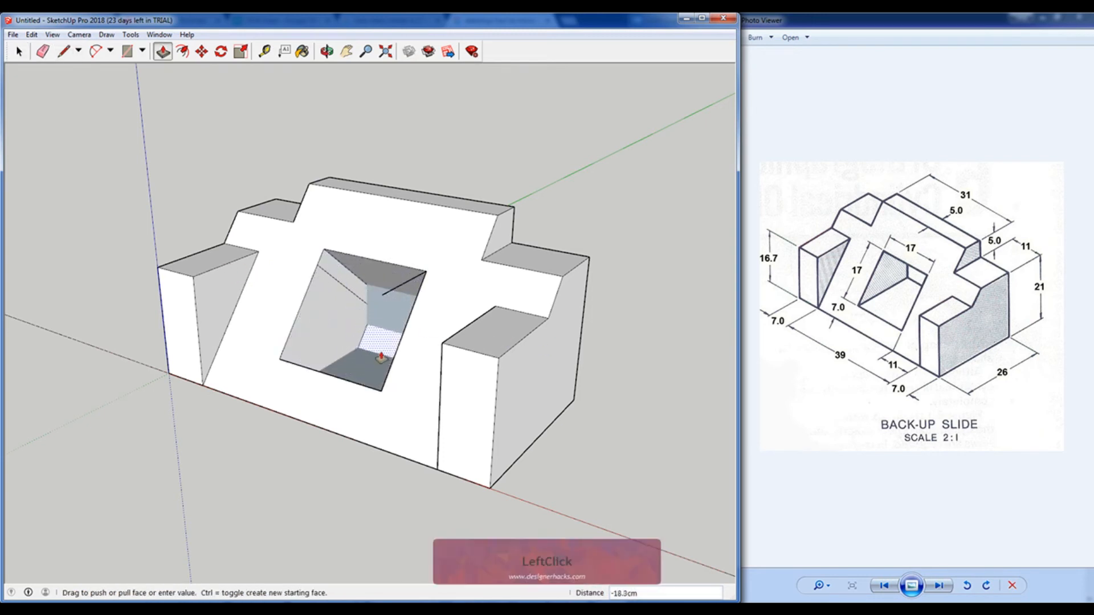
{"action": "key", "text": "space"}
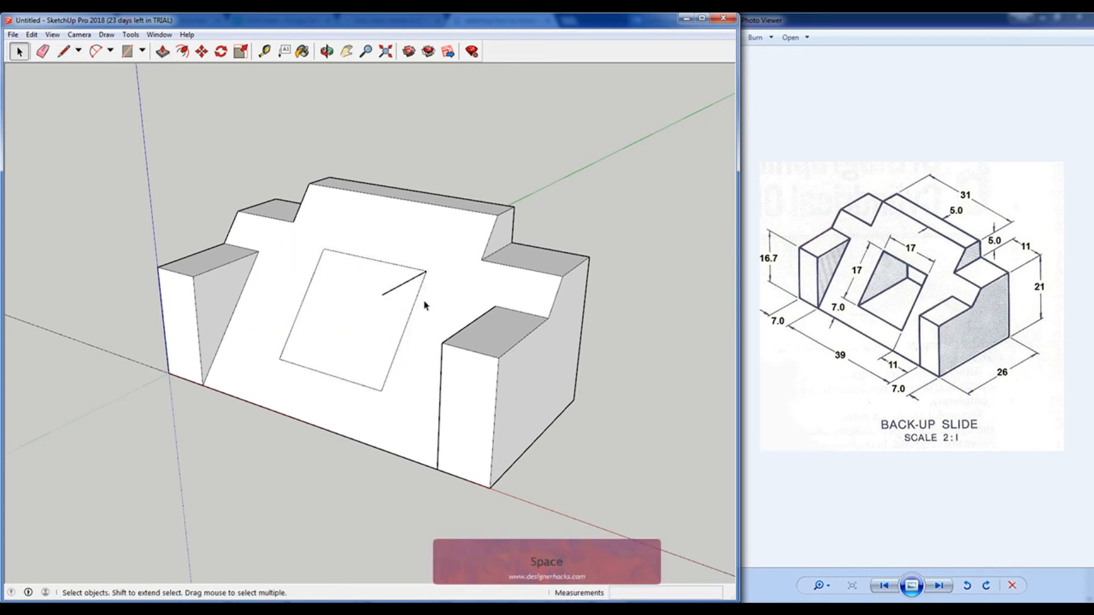
{"action": "left_click", "coordinate": [380, 295]}
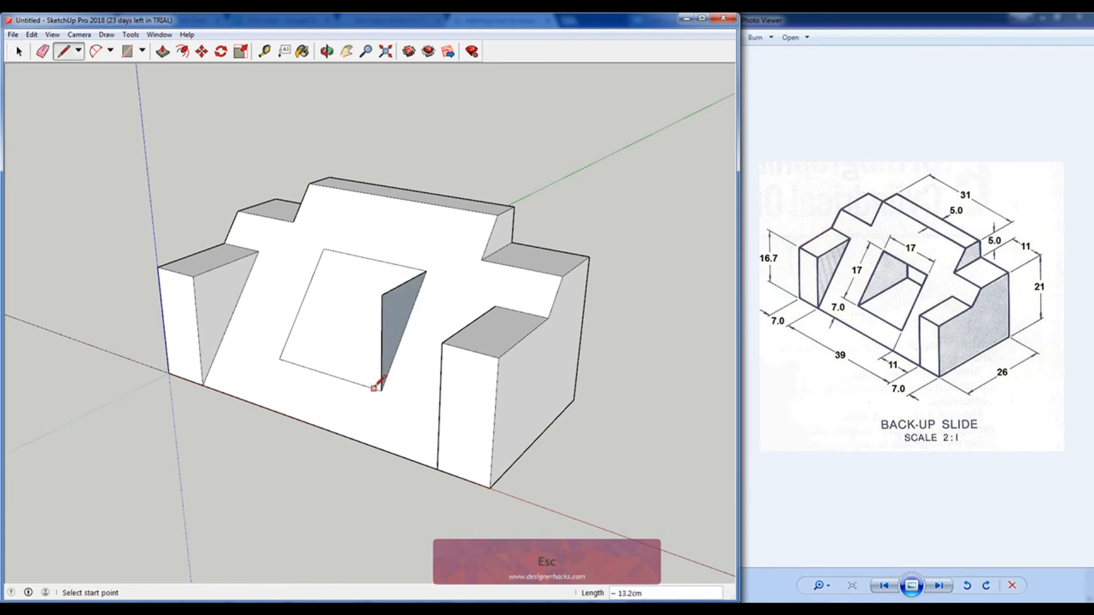
{"action": "left_click", "coordinate": [377, 387]}
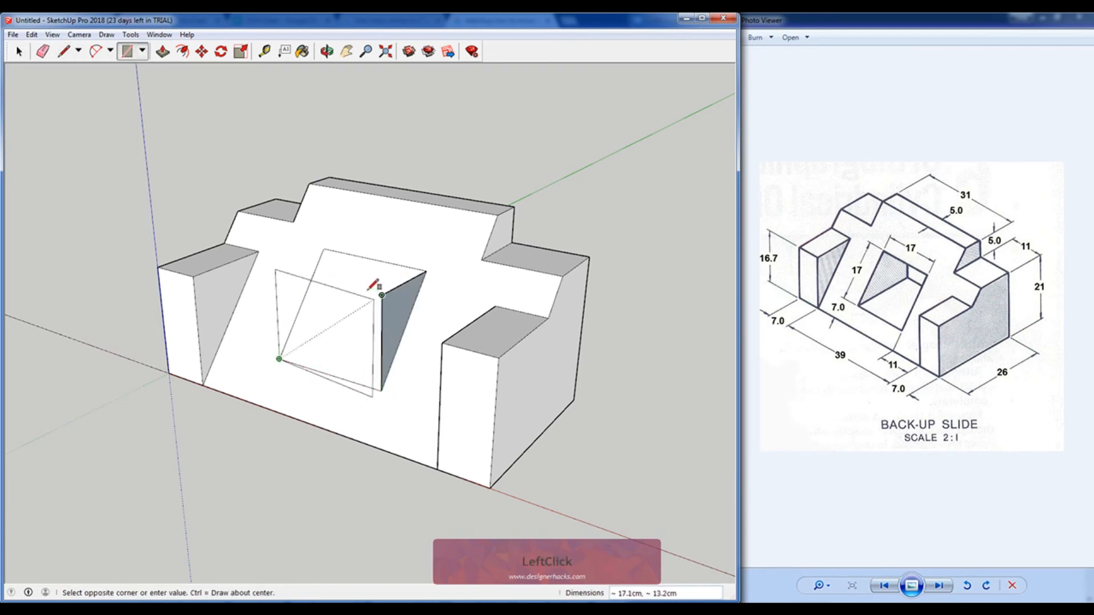
{"action": "left_click", "coordinate": [381, 293]}
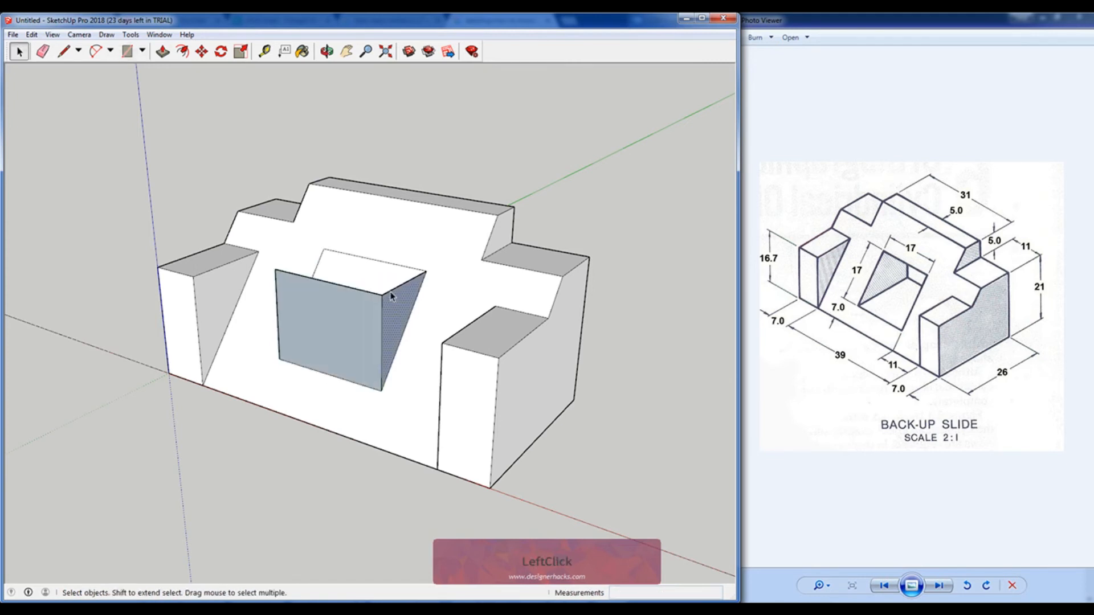
{"action": "double_click", "coordinate": [349, 335]}
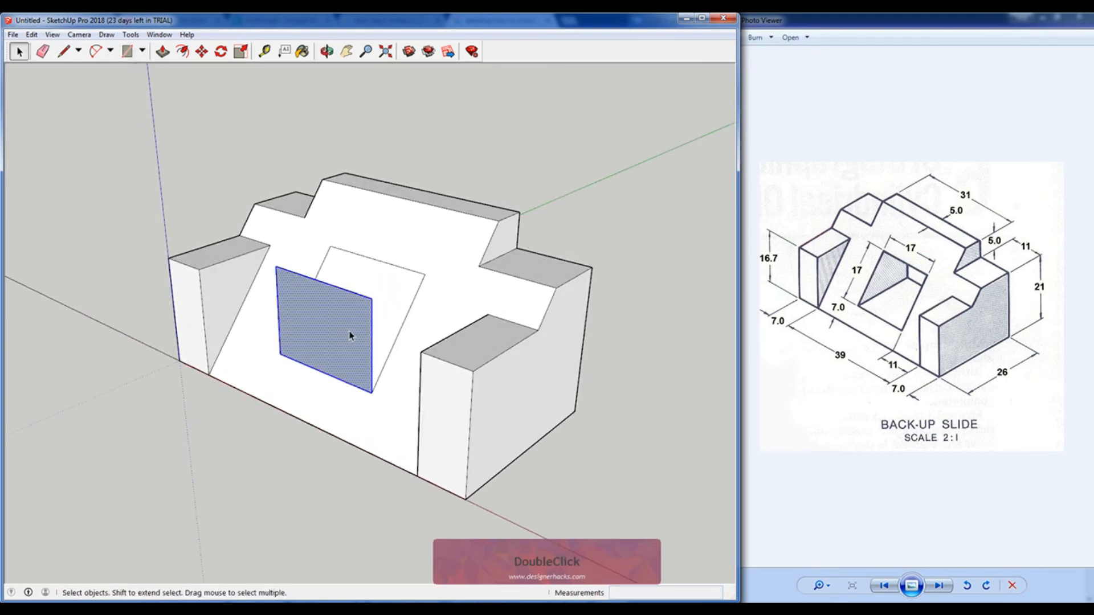
Extrude the square on the slanted face into a cutting block
{"action": "right_click", "coordinate": [350, 335]}
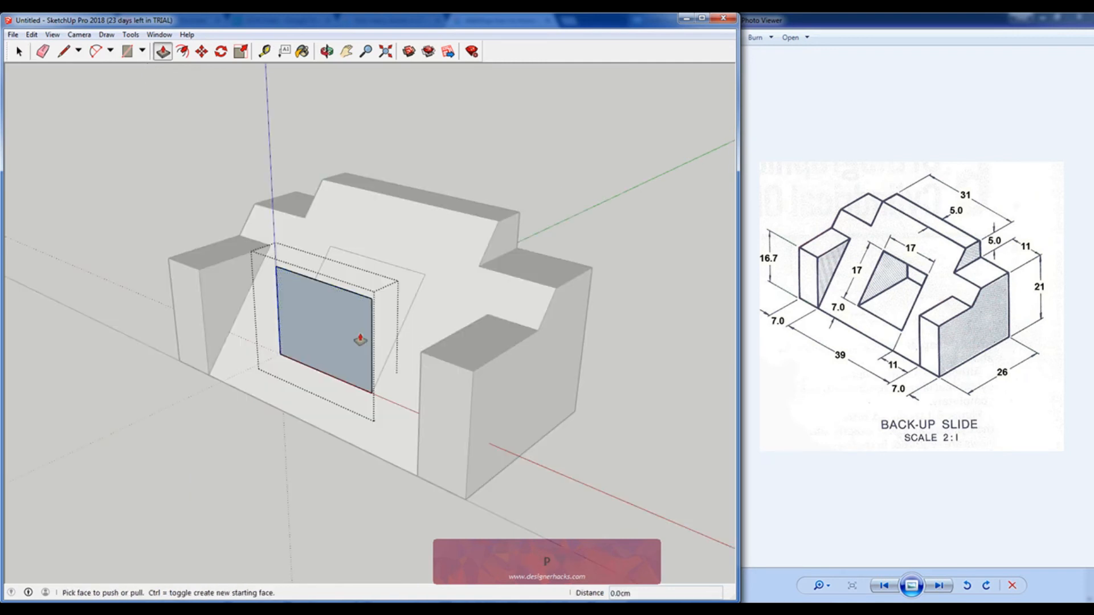
{"action": "left_click", "coordinate": [358, 339]}
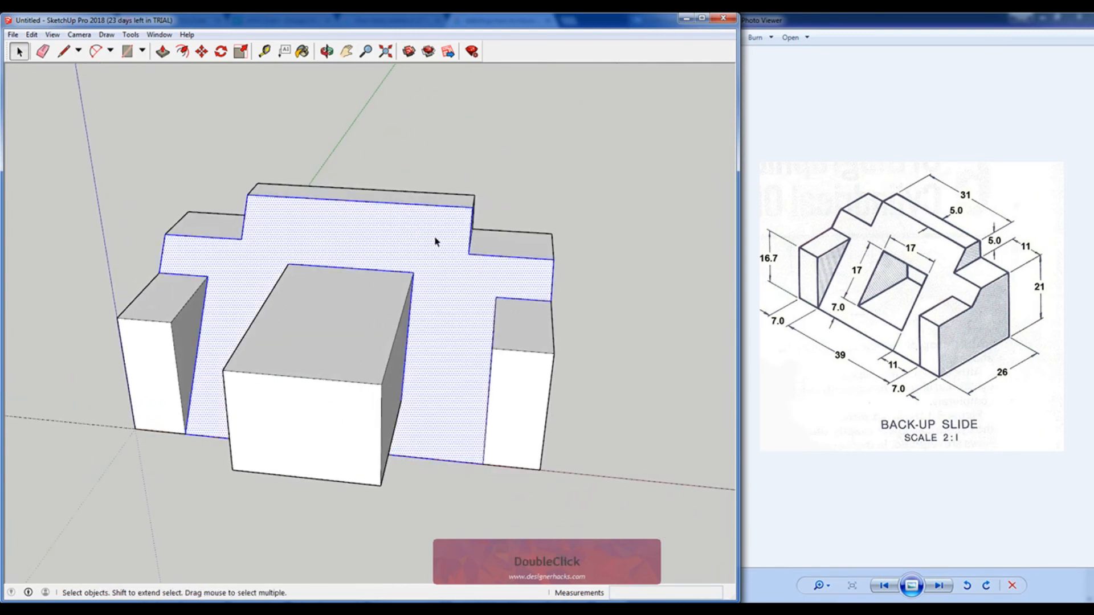
{"action": "right_click", "coordinate": [354, 348]}
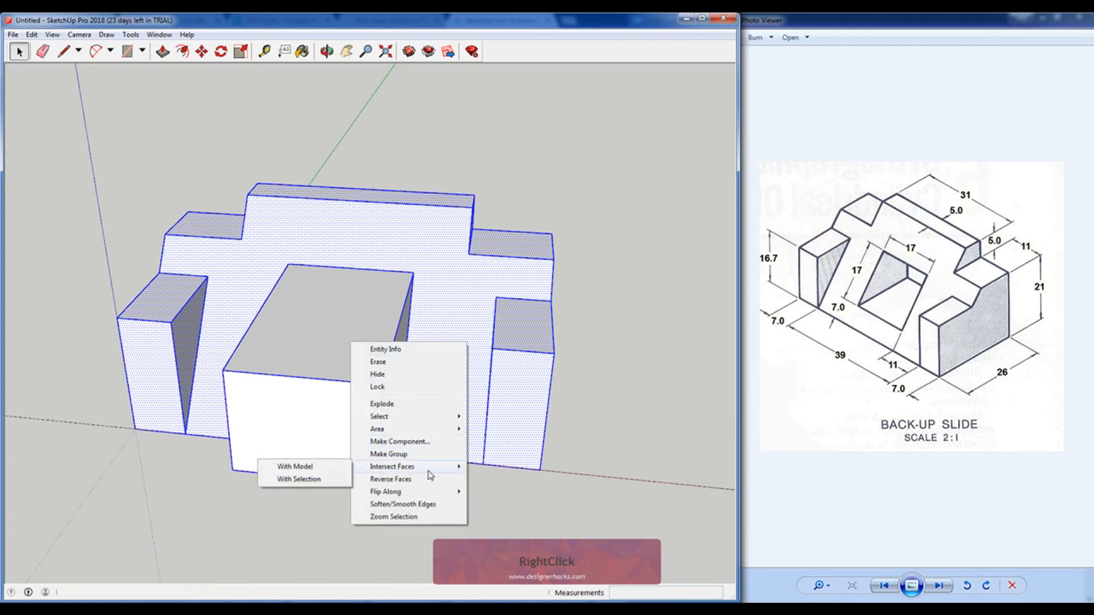
Intersect the cutting block with the model, then delete it and the leftover faces
{"action": "left_click", "coordinate": [337, 334]}
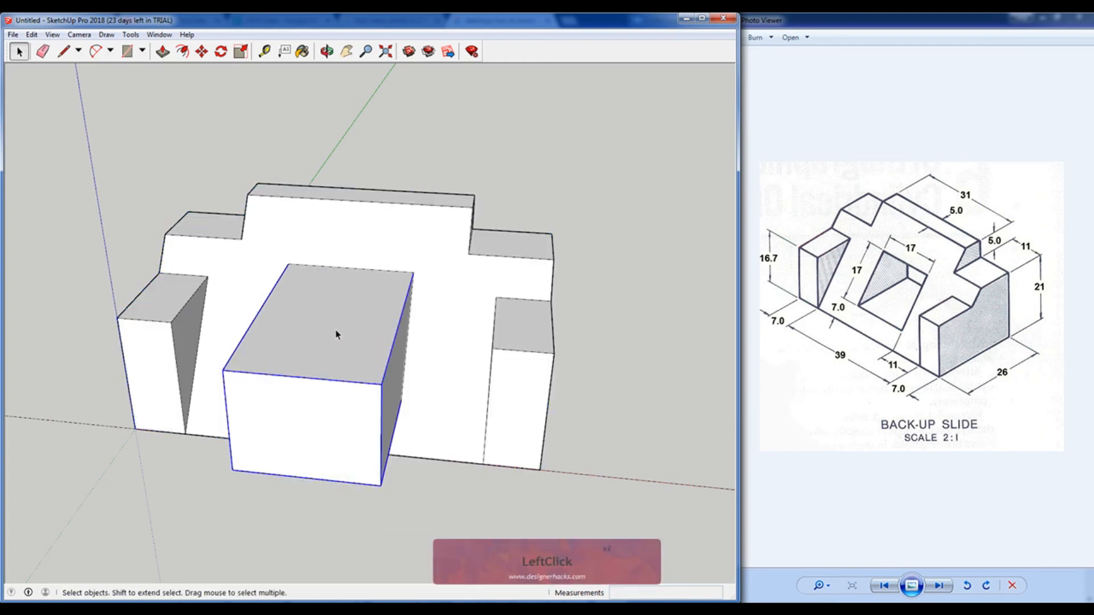
{"action": "key", "text": "Delete"}
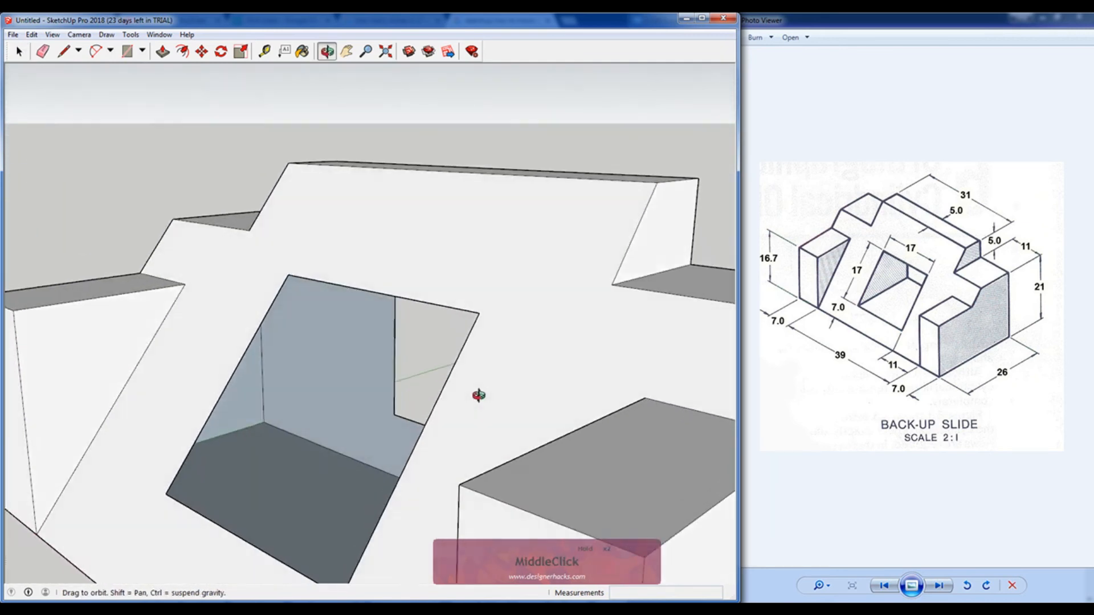
{"action": "left_click", "coordinate": [63, 50]}
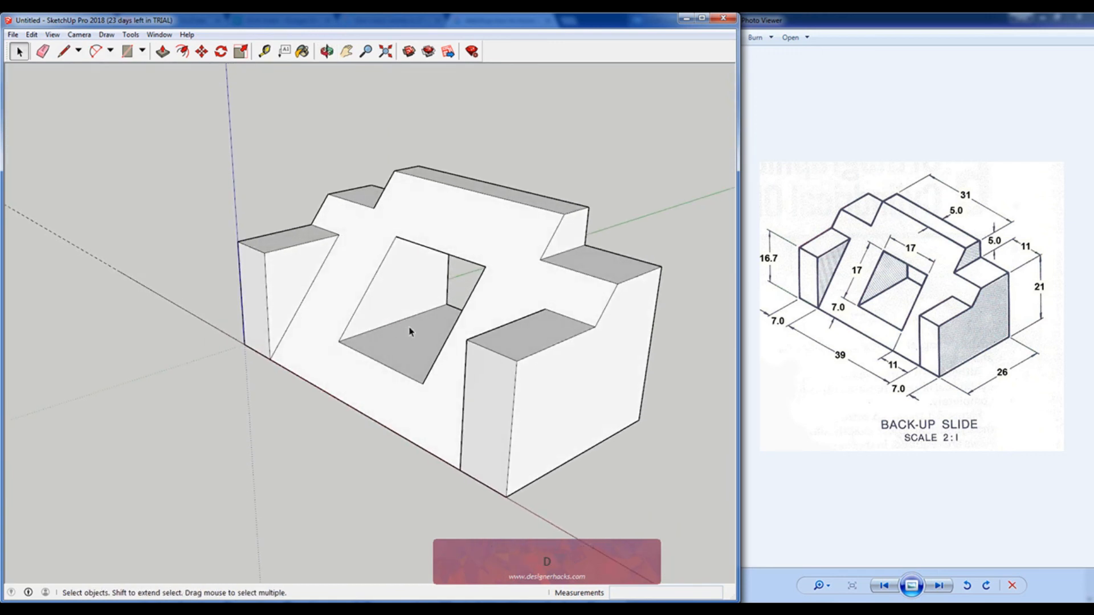
{"action": "left_click", "coordinate": [263, 51]}
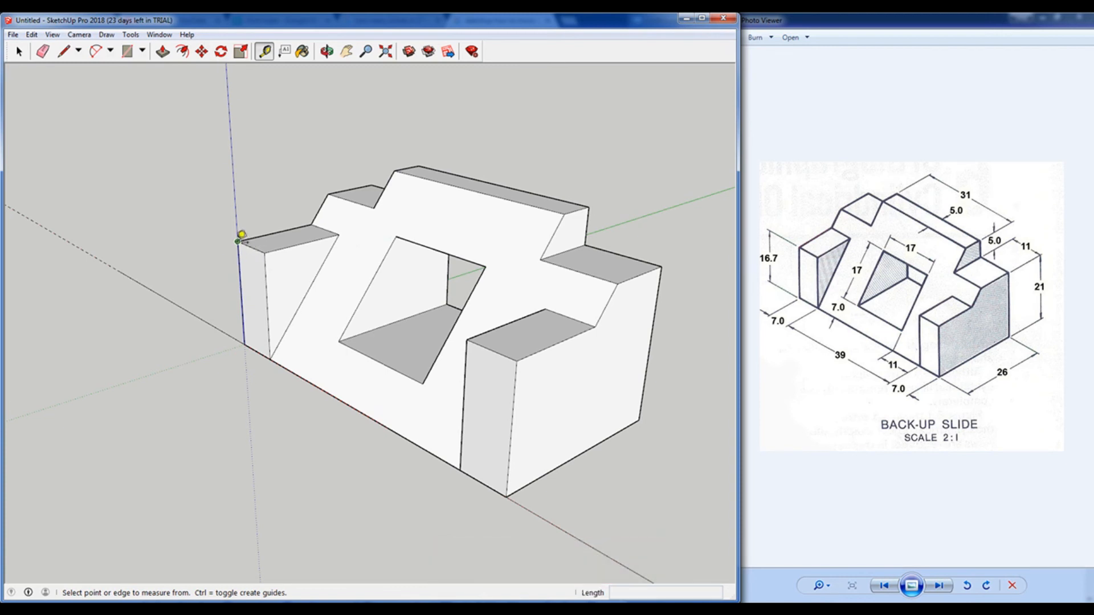
{"action": "left_click", "coordinate": [238, 241]}
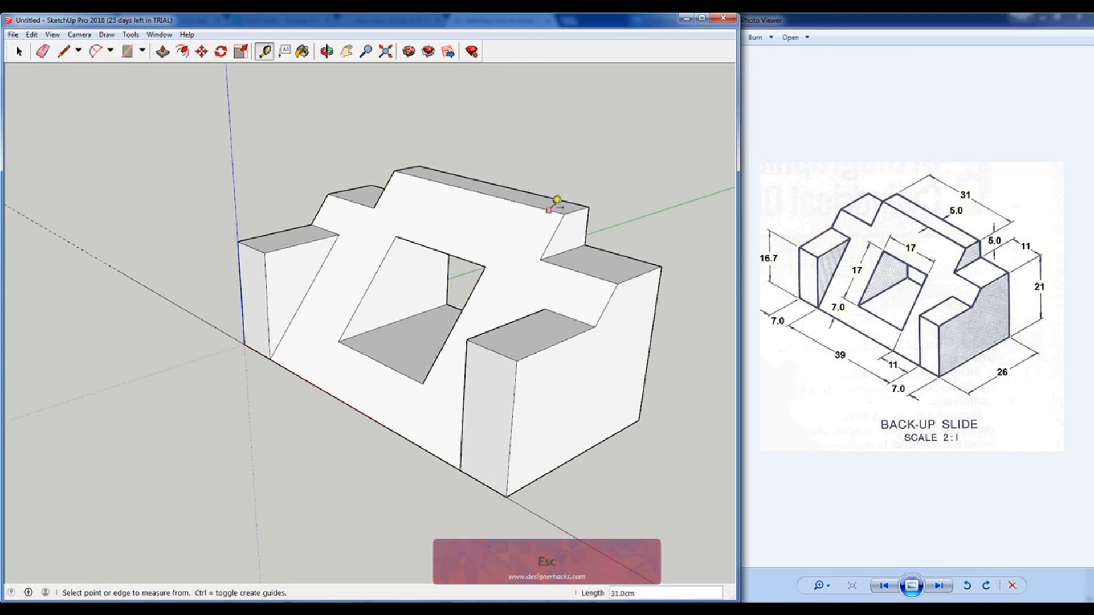
{"action": "mouse_move", "coordinate": [601, 231]}
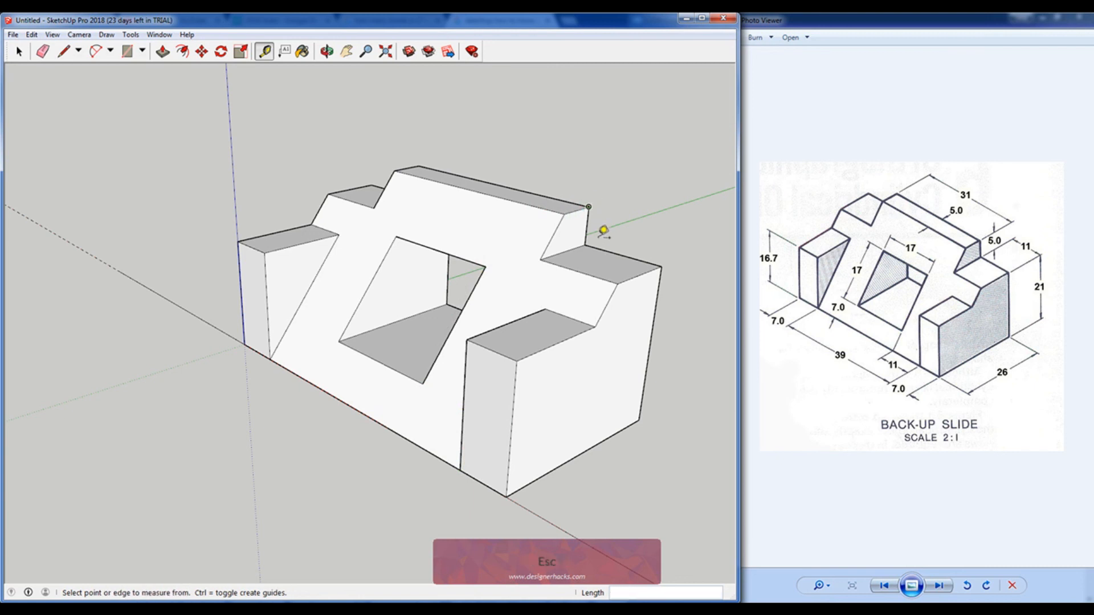
{"action": "left_click", "coordinate": [588, 207]}
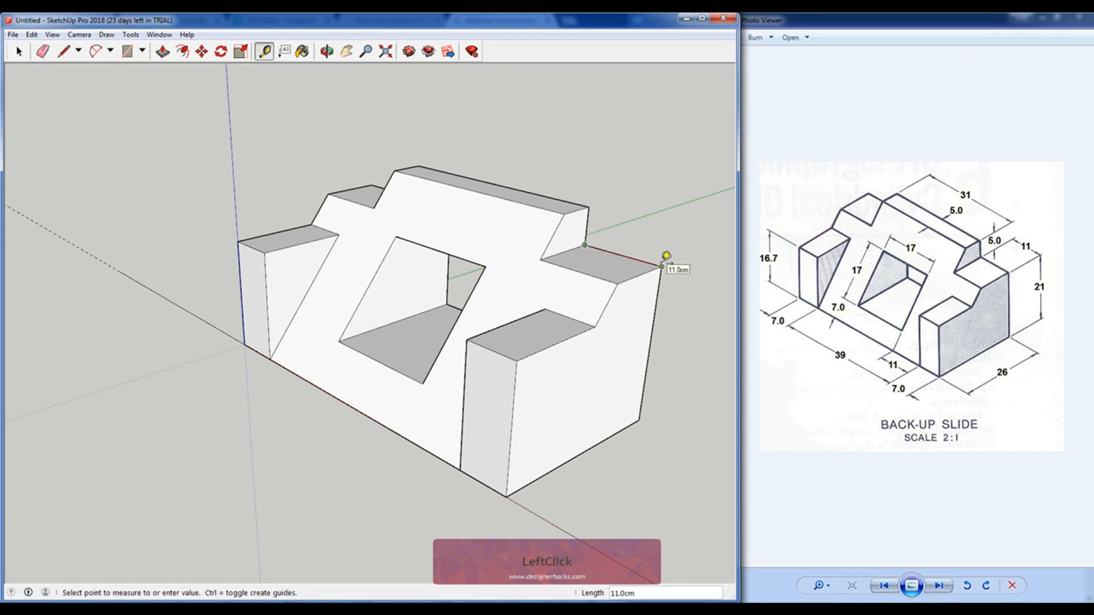
{"action": "mouse_move", "coordinate": [642, 412]}
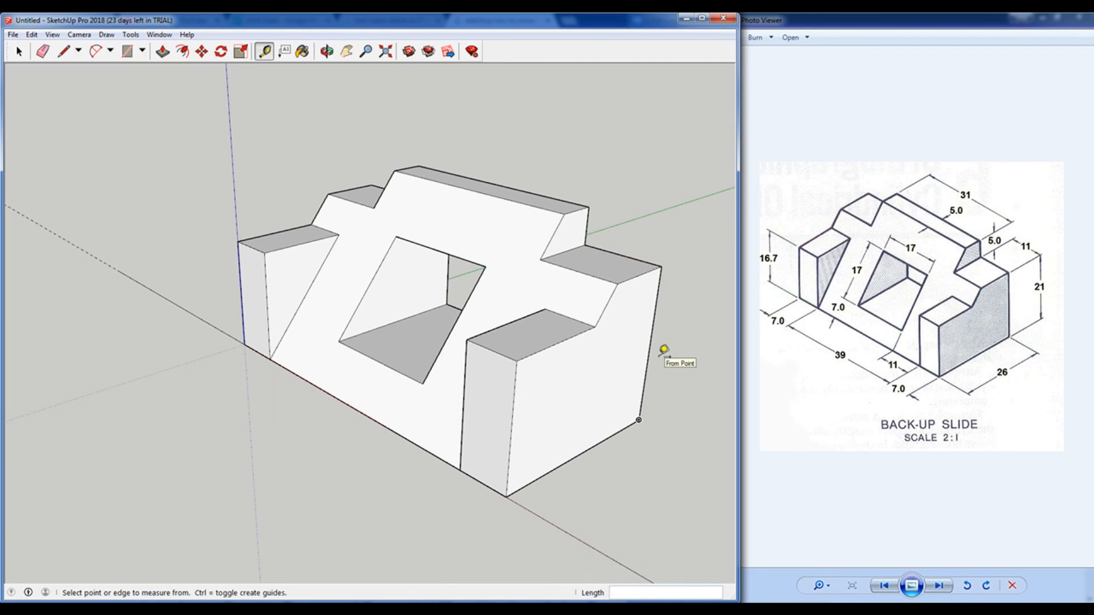
{"action": "mouse_move", "coordinate": [665, 352]}
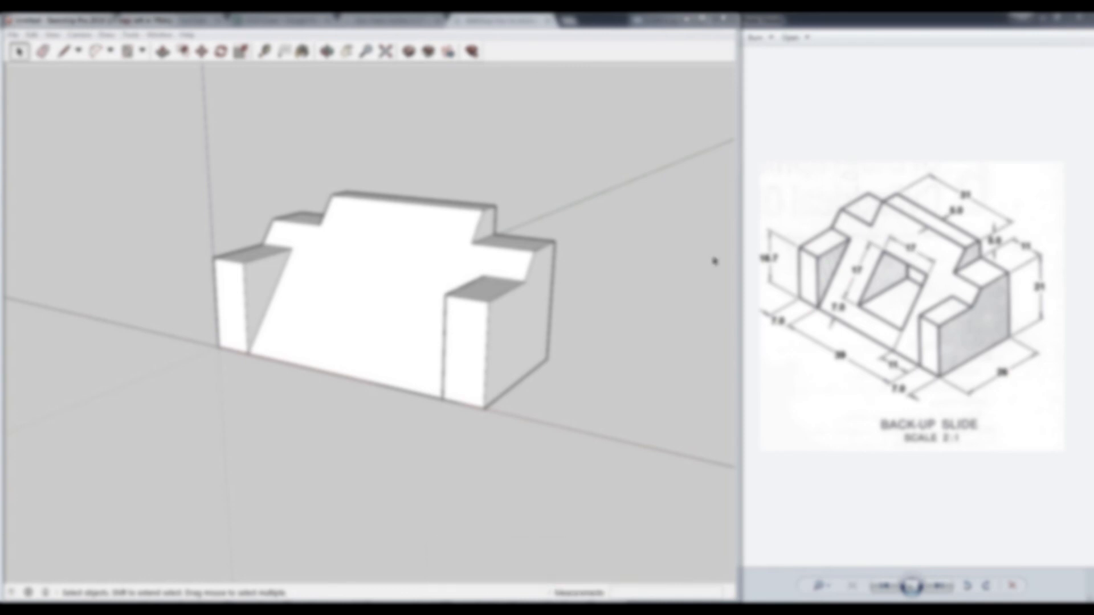
{"action": "mouse_move", "coordinate": [529, 260]}
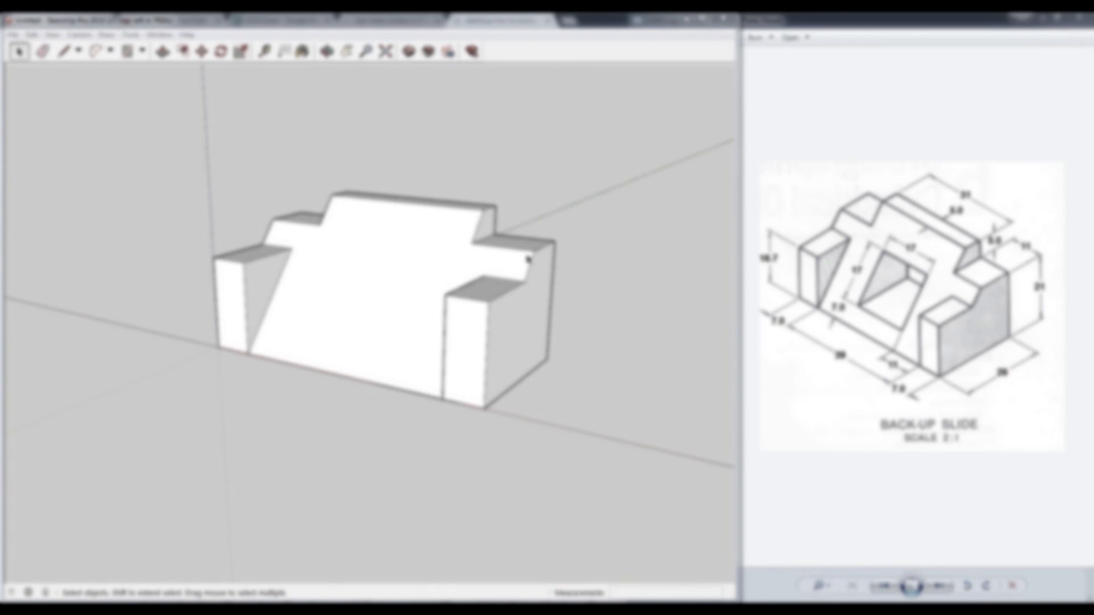